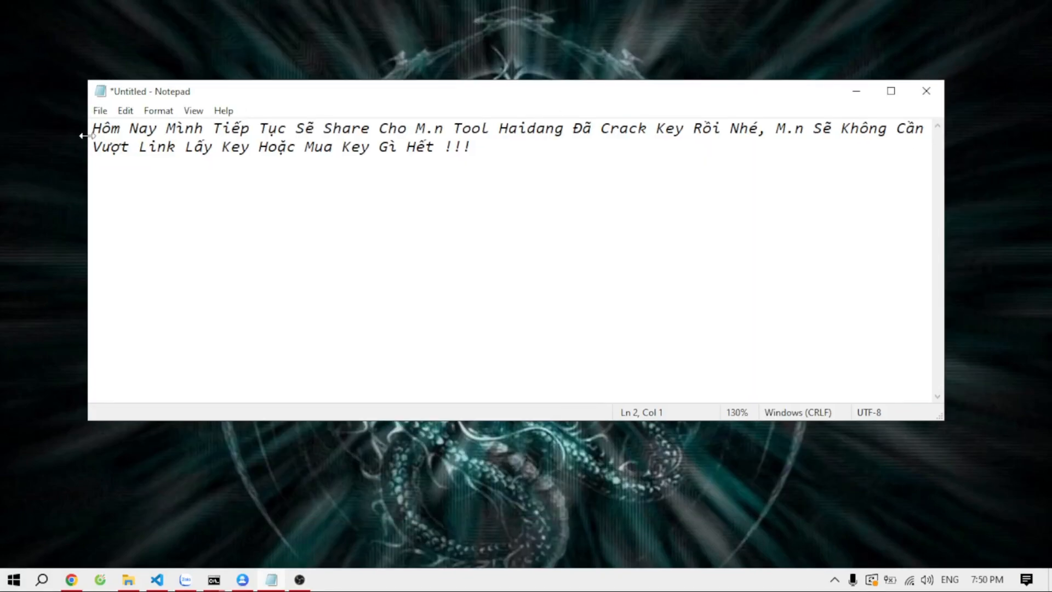
Write the line 'Oke Giờ Mình Sẽ Chạy Tool Chưa Crack Key Cho M.n Xem Nhé Hihi !' under the intro
{"action": "left_click_drag", "start_coordinate": [92, 127], "coordinate": [786, 127]}
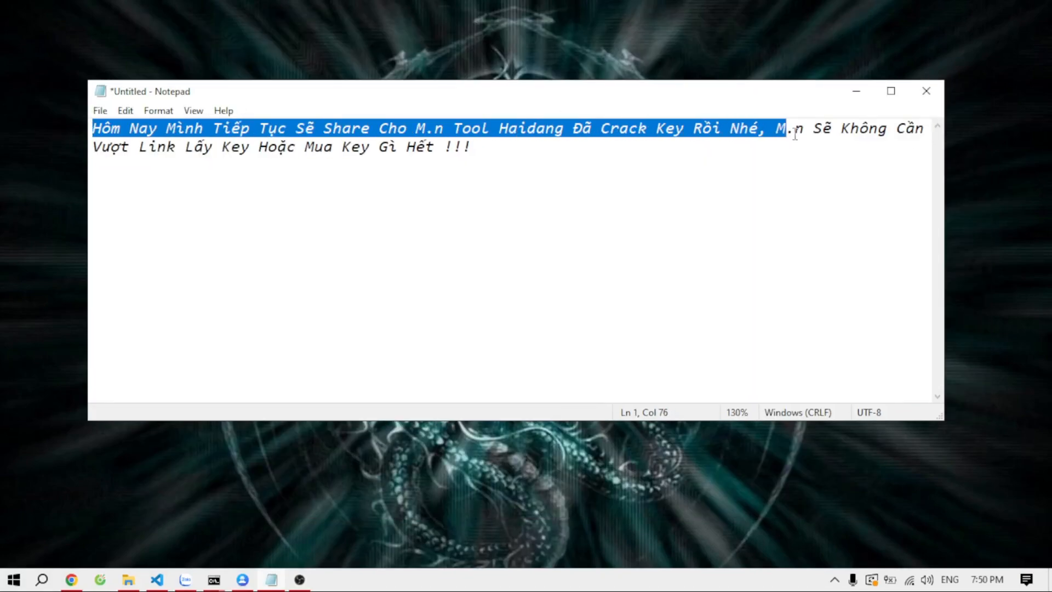
{"action": "left_click_drag", "start_coordinate": [791, 129], "coordinate": [201, 146]}
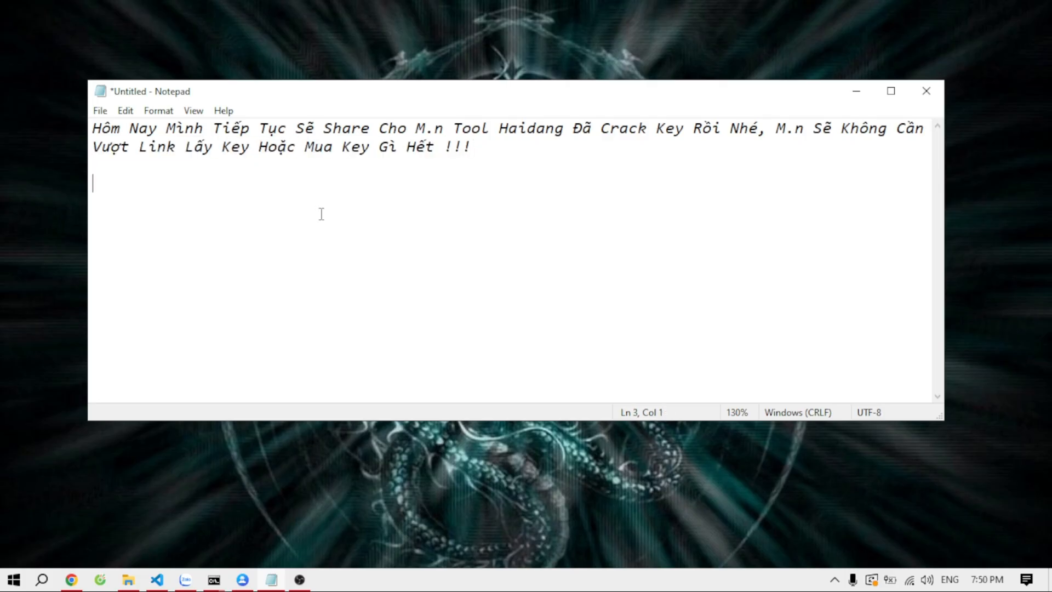
{"action": "type", "text": "Oke Giờ Minh"}
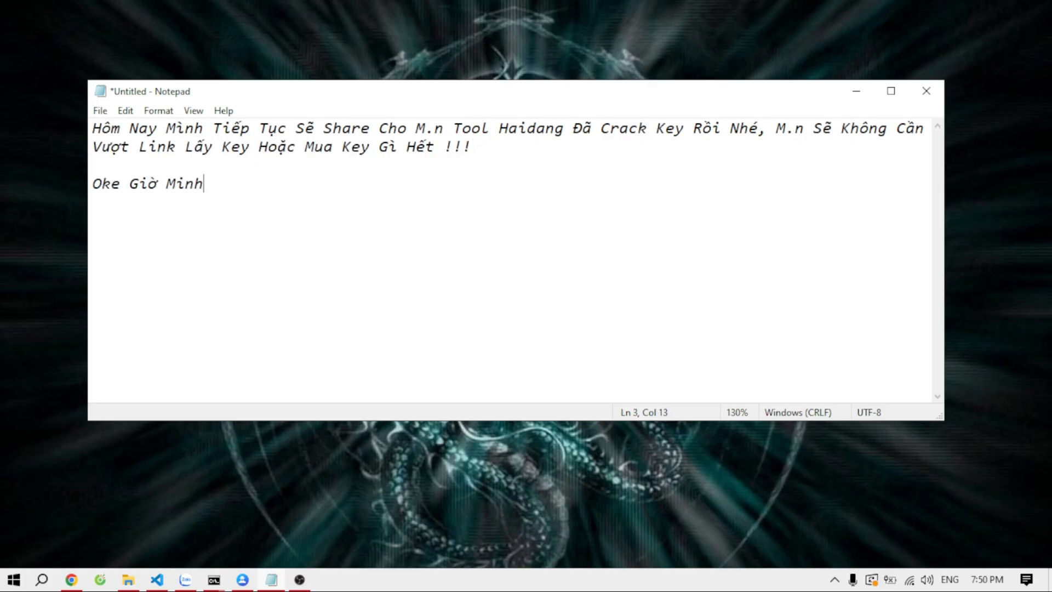
{"action": "type", "text": "Sẽ Chạy Tool"}
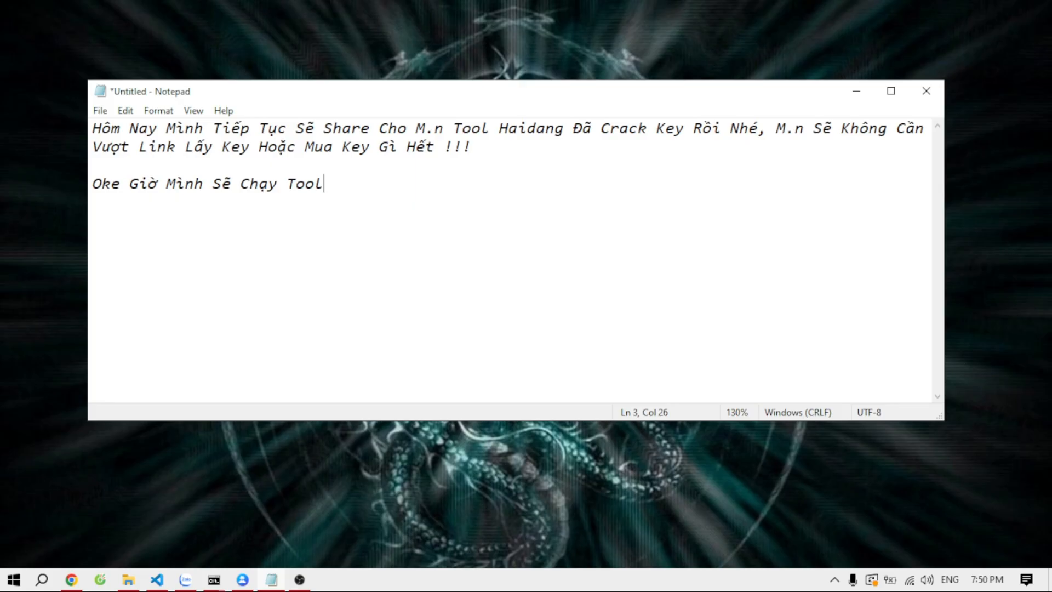
{"action": "type", "text": "Chưa Crack"}
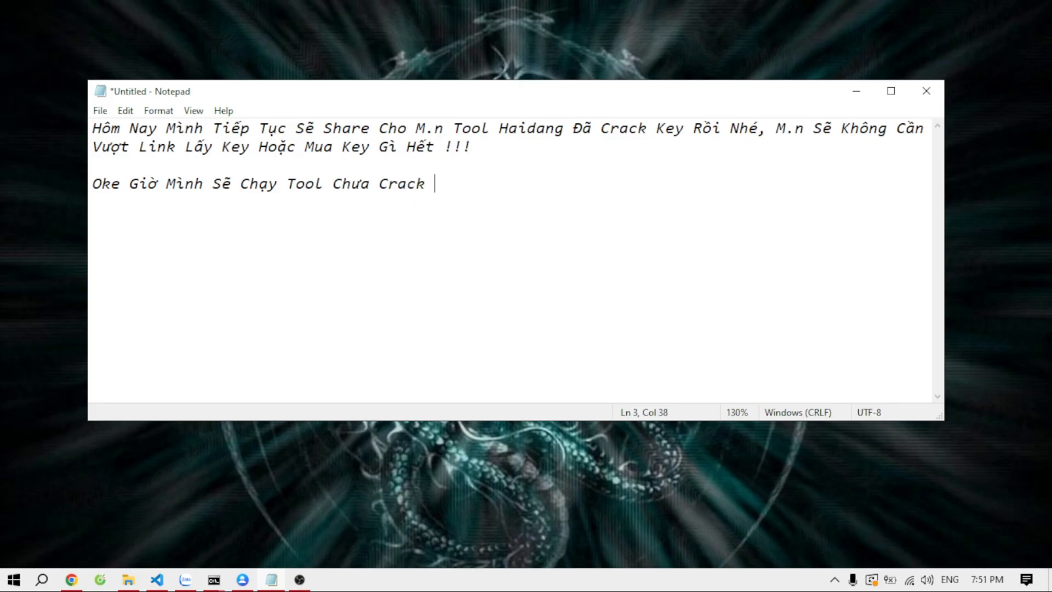
{"action": "type", "text": "Key Cho M"}
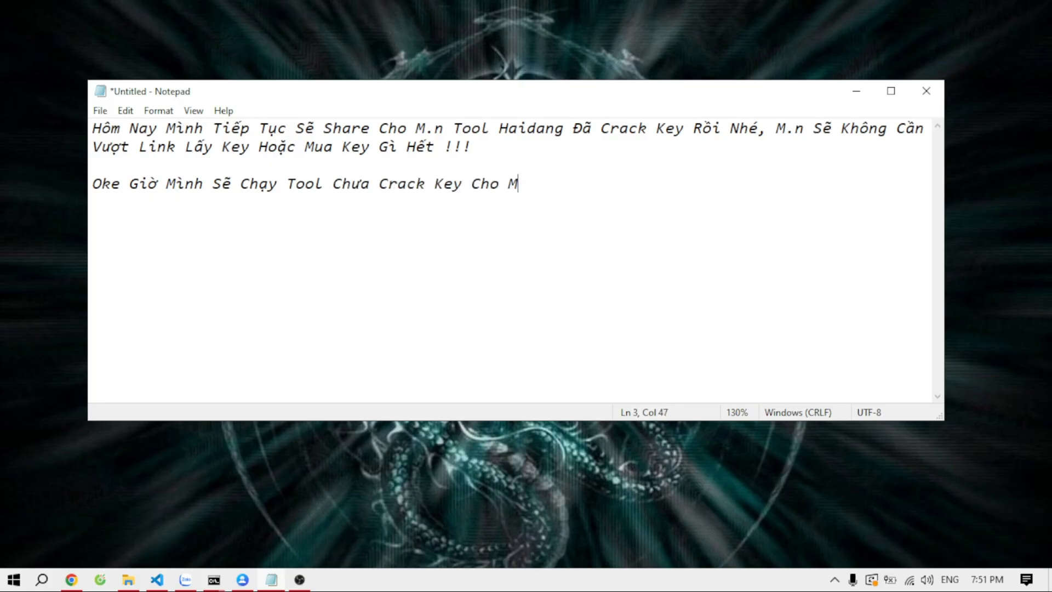
{"action": "type", "text": ".n Xem Nhé"}
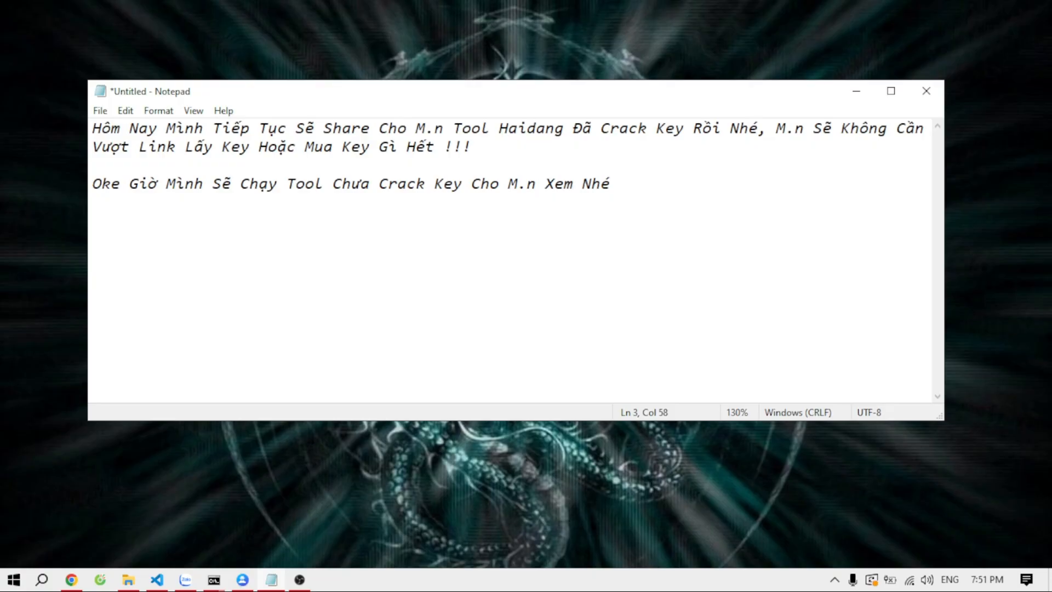
{"action": "type", "text": "Hihi !"}
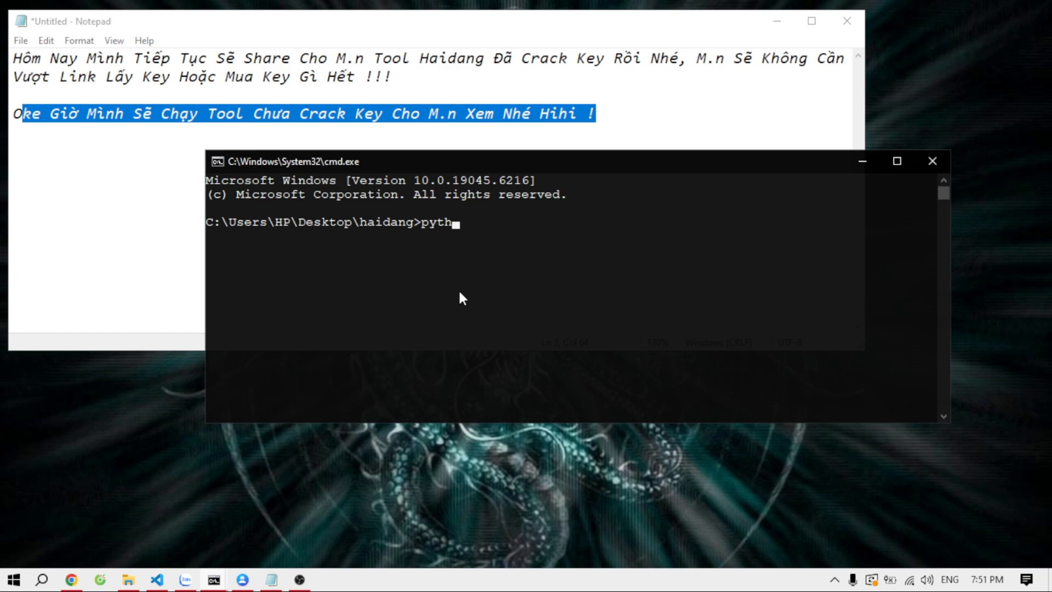
{"action": "type", "text": "on haidang"}
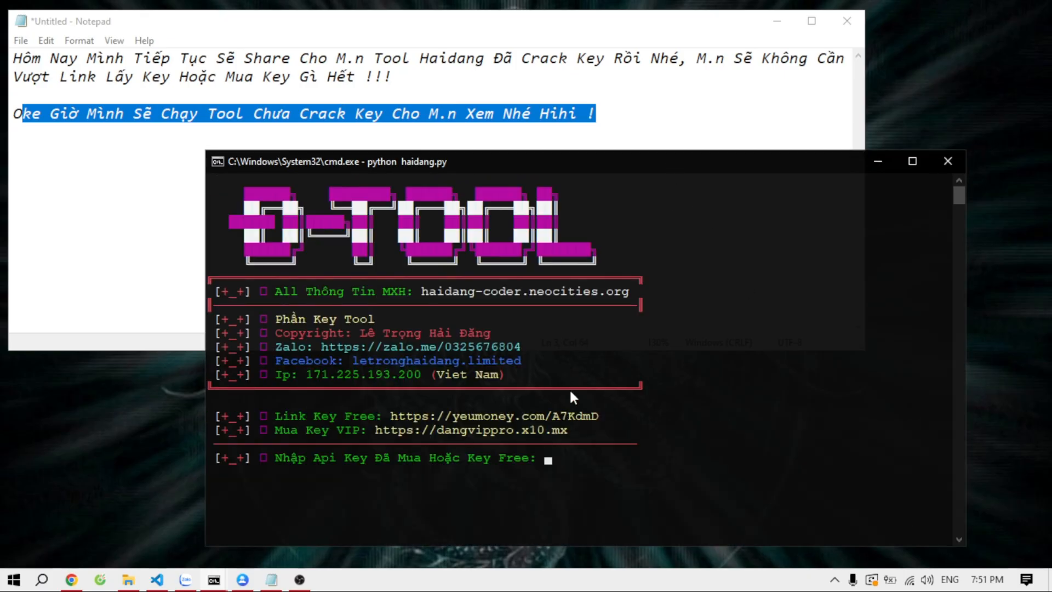
{"action": "type", "text": "123456789"}
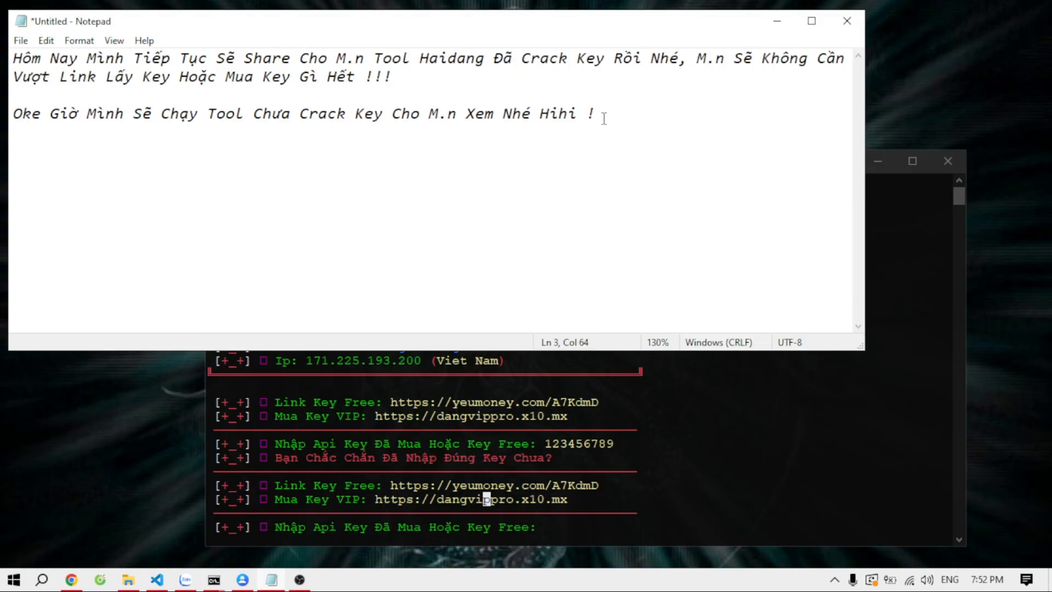
Note that without the crack, viewers must bypass a link or buy a key at this point
{"action": "type", "text": "Nếu chưa cra"}
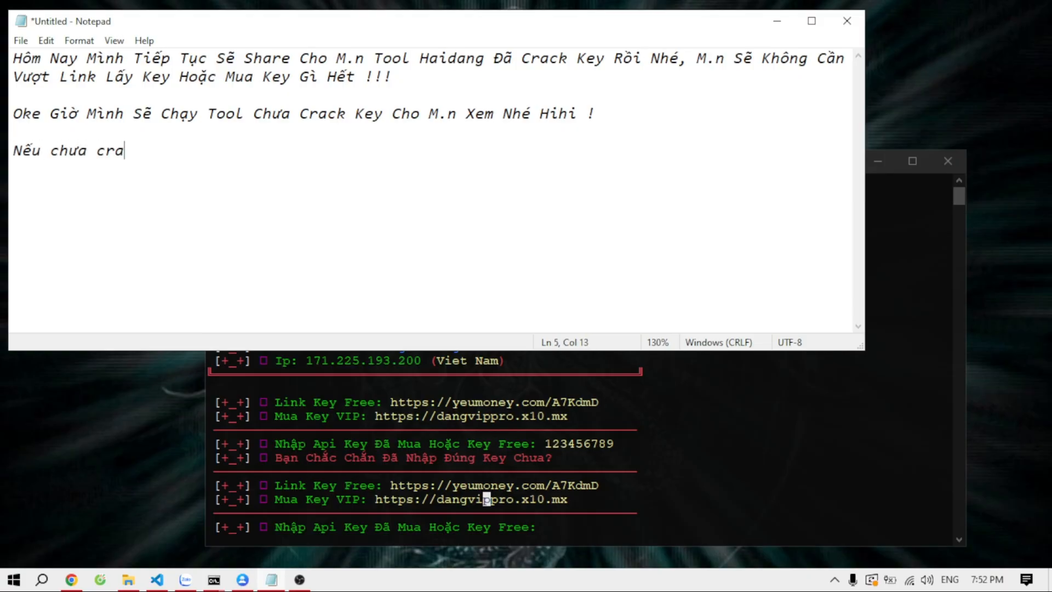
{"action": "type", "text": "ck thì tới da"}
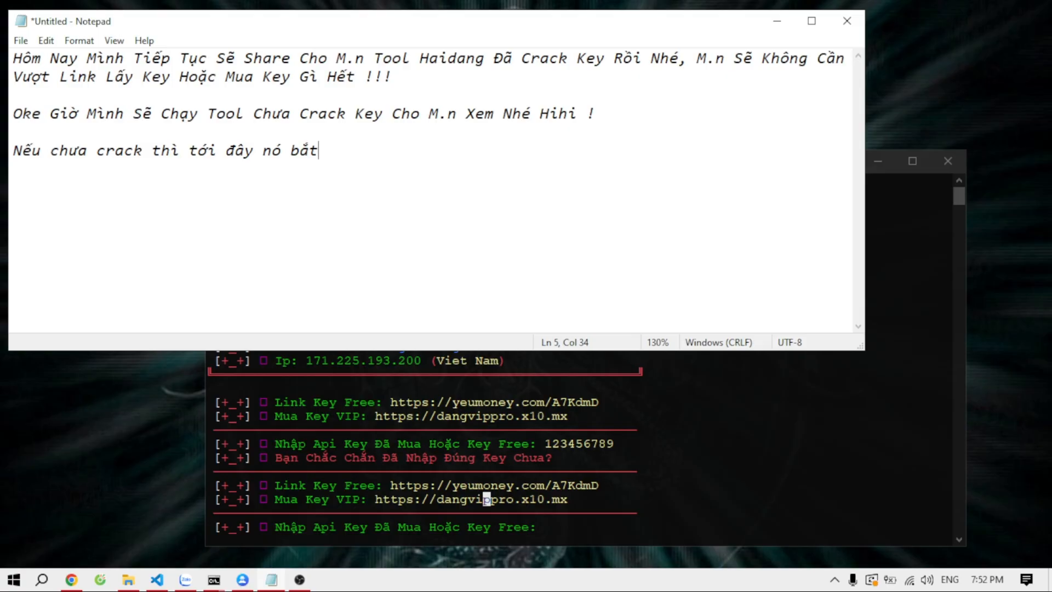
{"action": "type", "text": "m.n phải"}
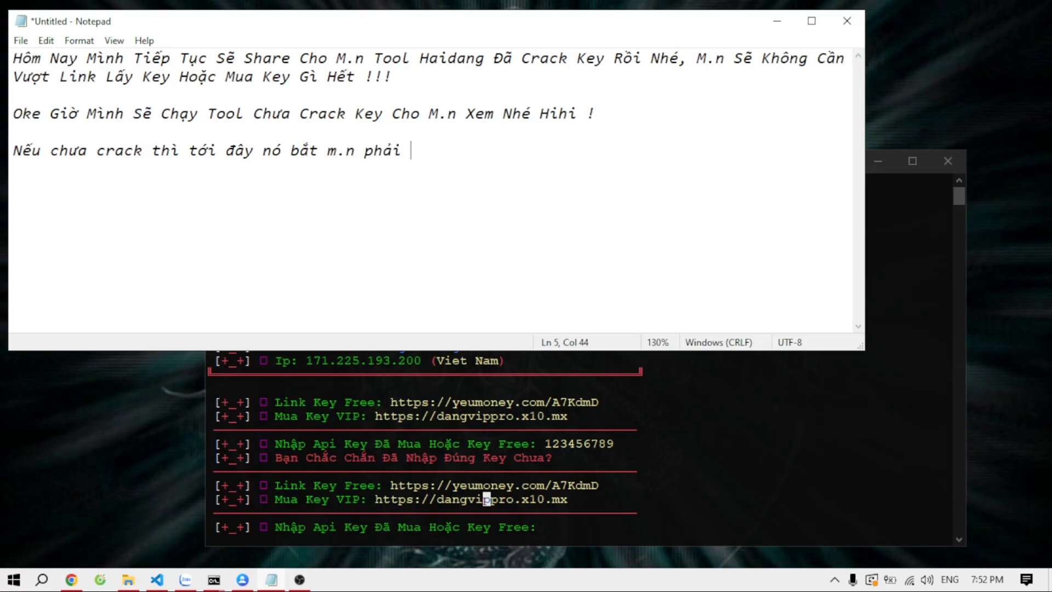
{"action": "type", "text": "vượt Link h"}
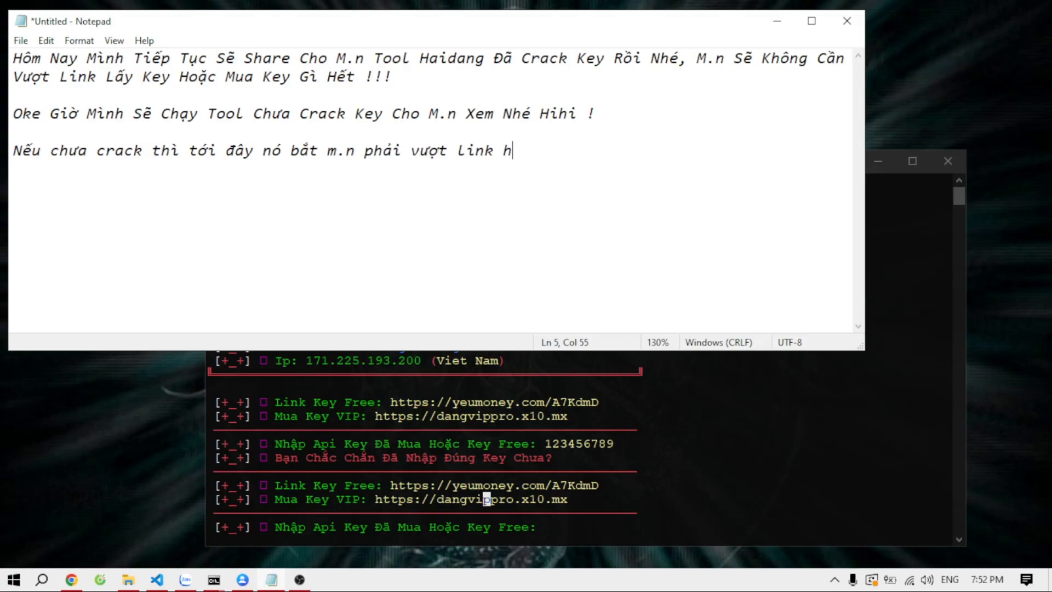
{"action": "type", "text": "oặc mua key"}
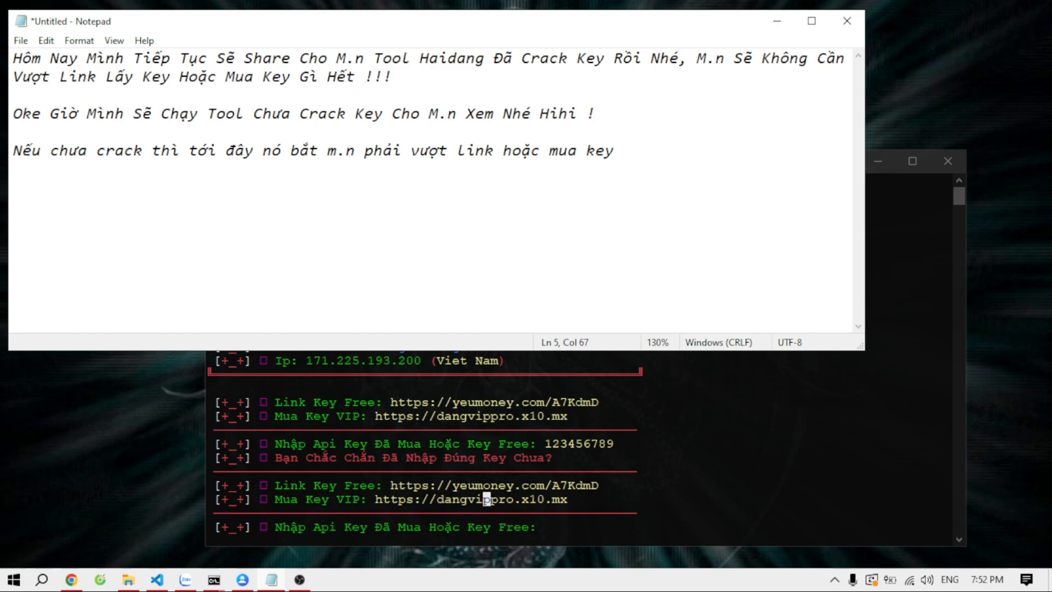
{"action": "type", "text": "nhé !"}
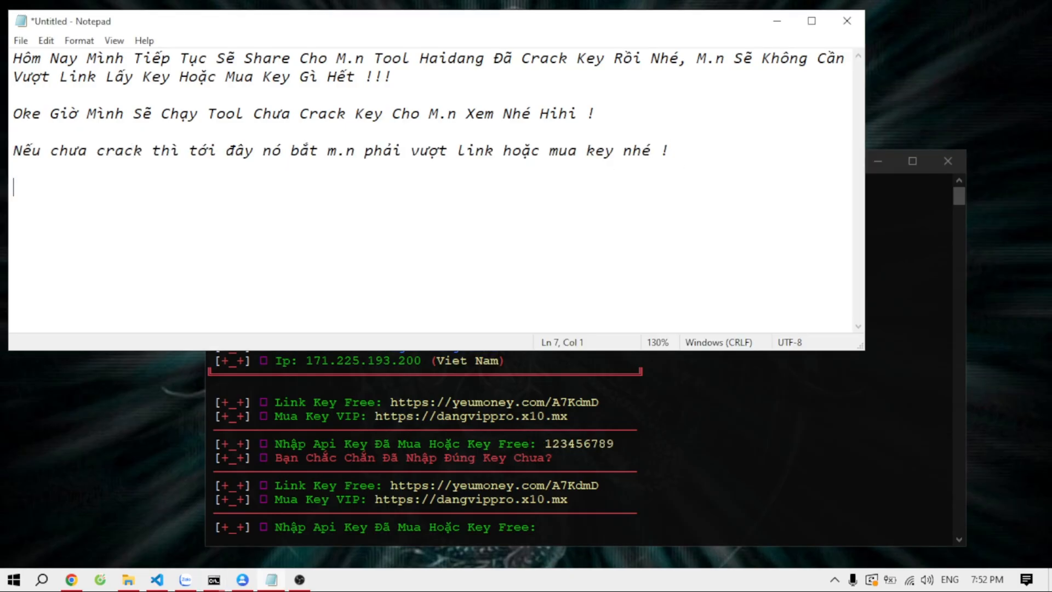
Note that entering 123456789 was reported as a wrong key
{"action": "type", "text": "Mình Nhập"}
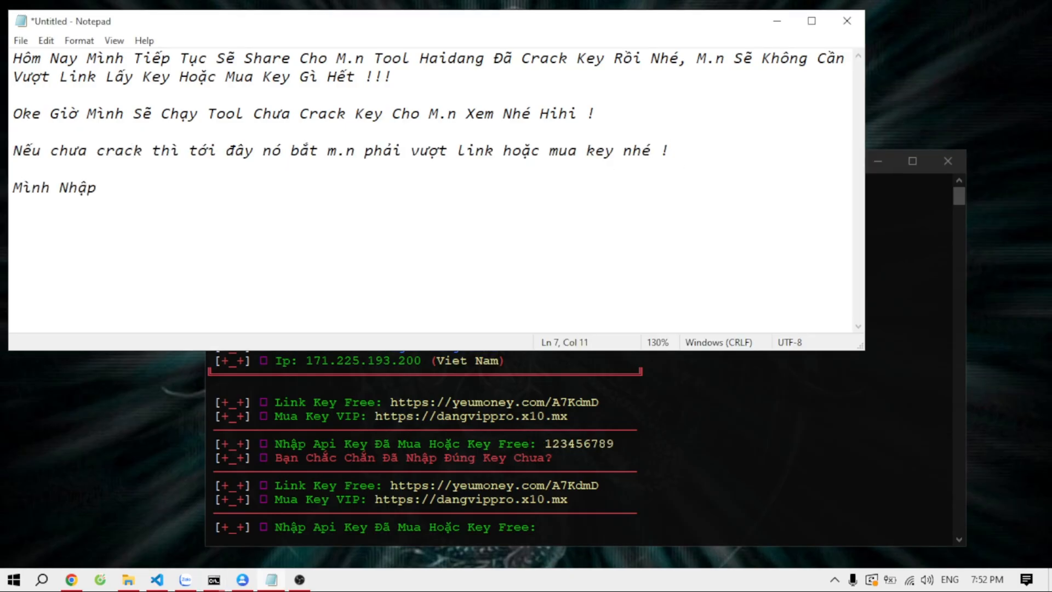
{"action": "type", "text": "123456789 thì nó báo"}
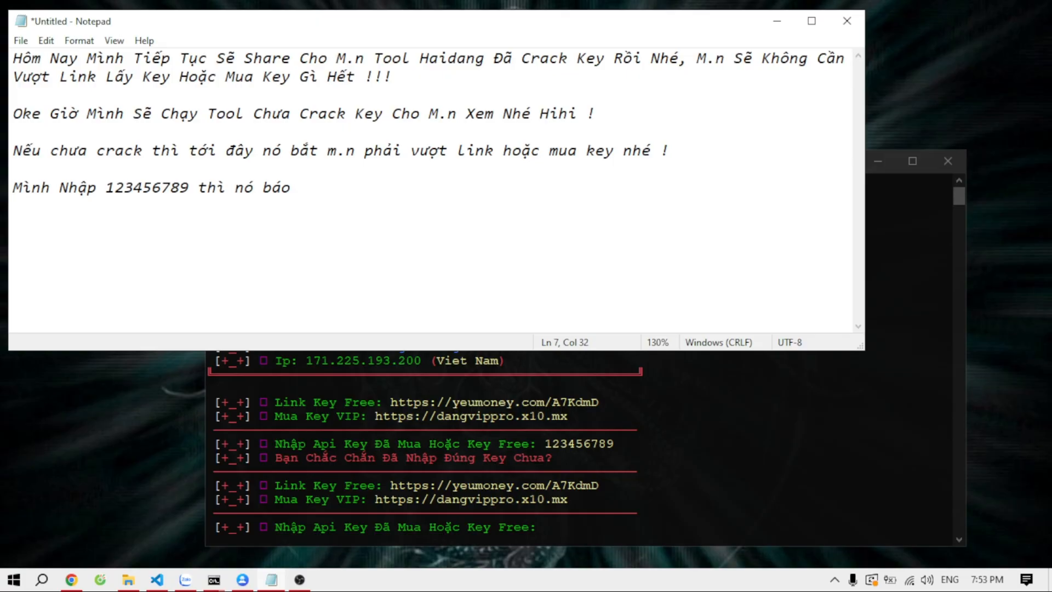
{"action": "type", "text": "sai nhé !!!"}
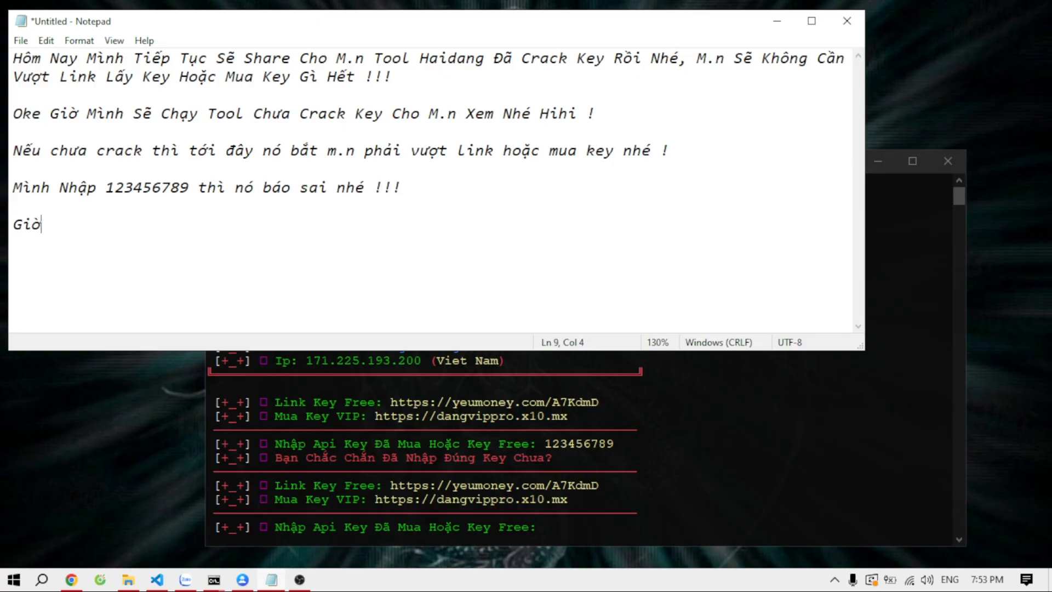
Begin the line announcing the cracked-key tool will be run for viewers next
{"action": "type", "text": "Mình C"}
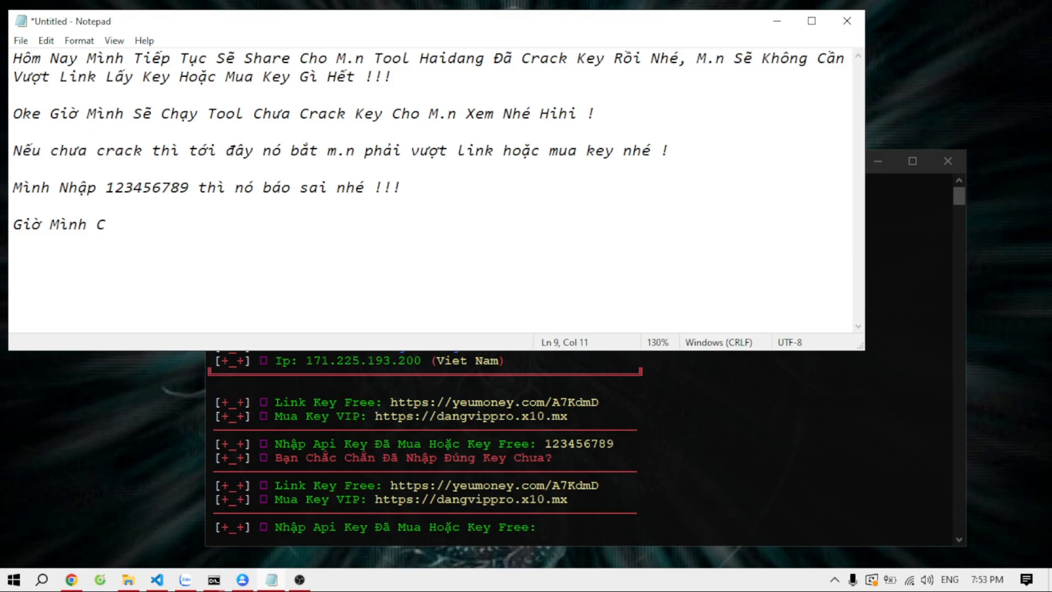
{"action": "type", "text": "Sẽ"}
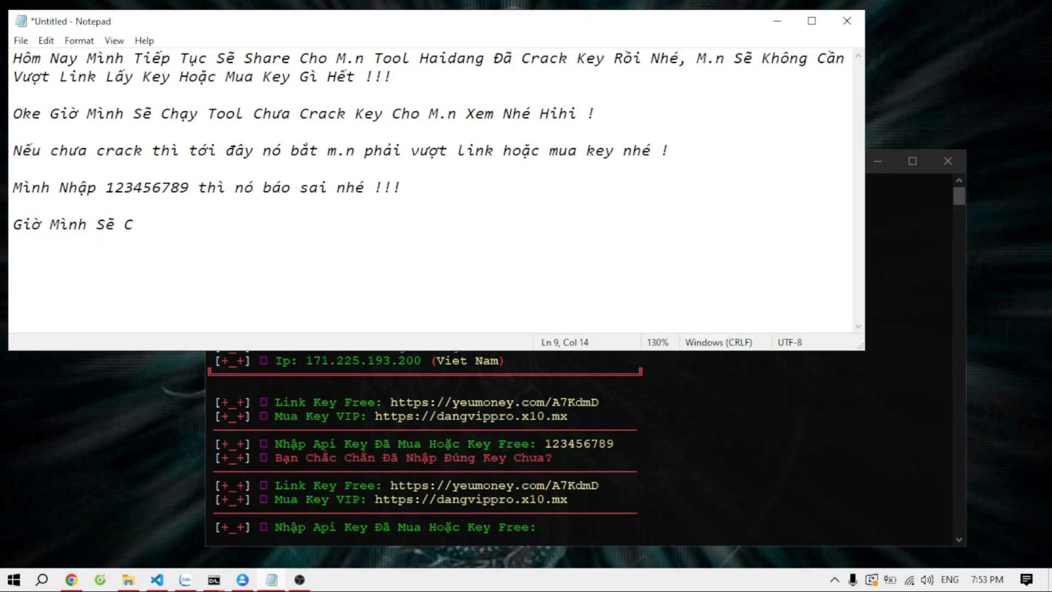
{"action": "type", "text": "hạy Tool Đã"}
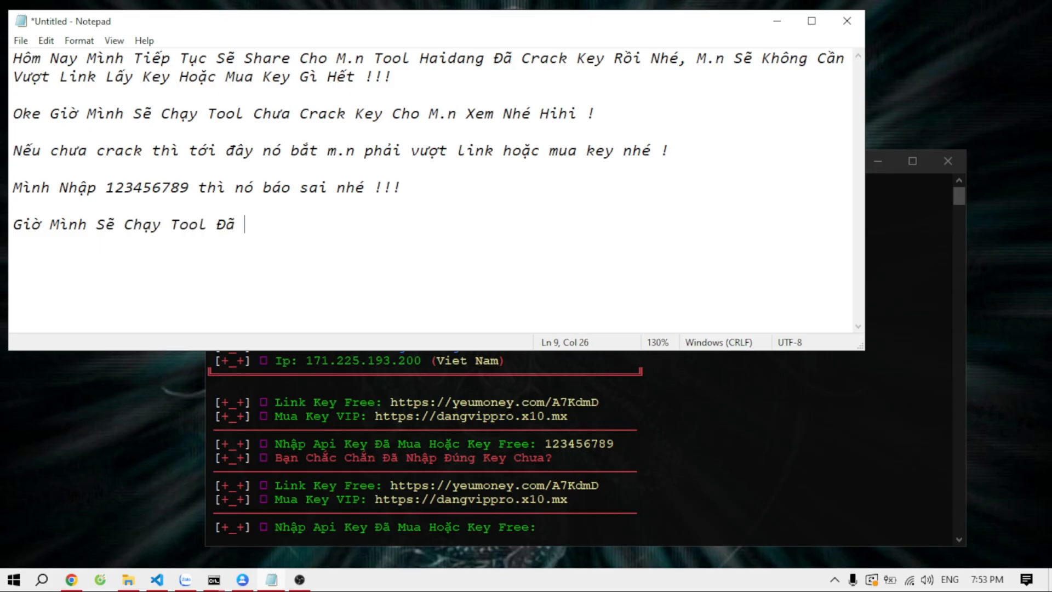
{"action": "type", "text": "Crack Key Rồi"}
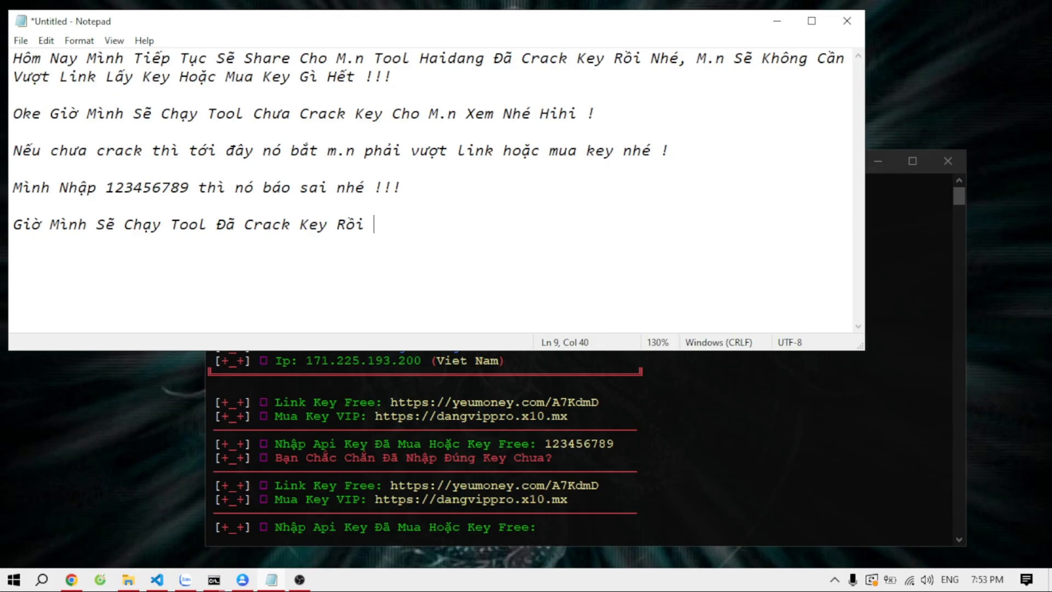
{"action": "type", "text": "Cho M.n Xem Nhé !"}
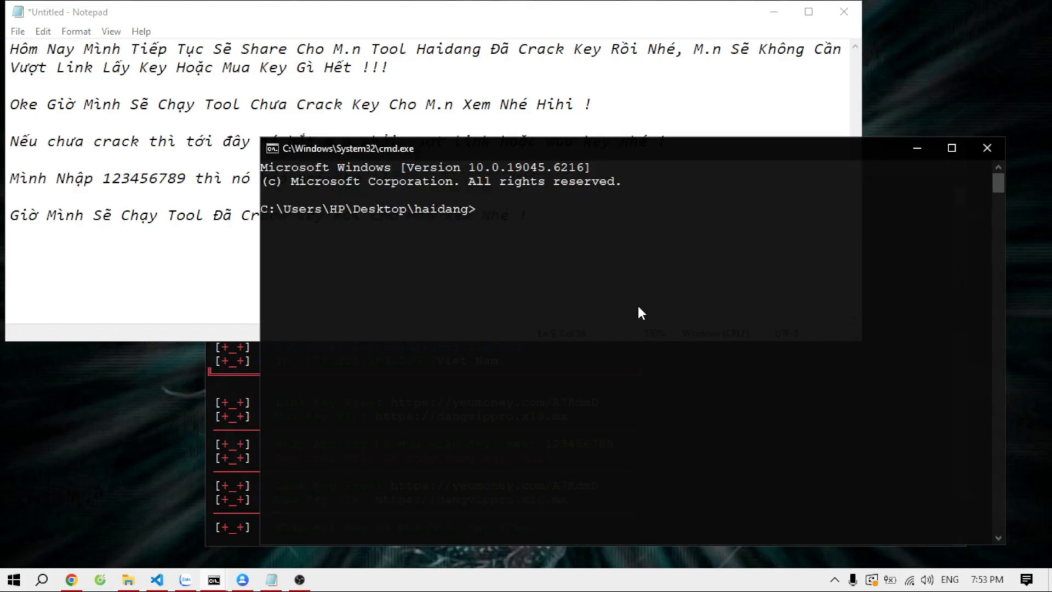
Run python crack_haidang.py in the new console window
{"action": "type", "text": "python crack_haidang.py"}
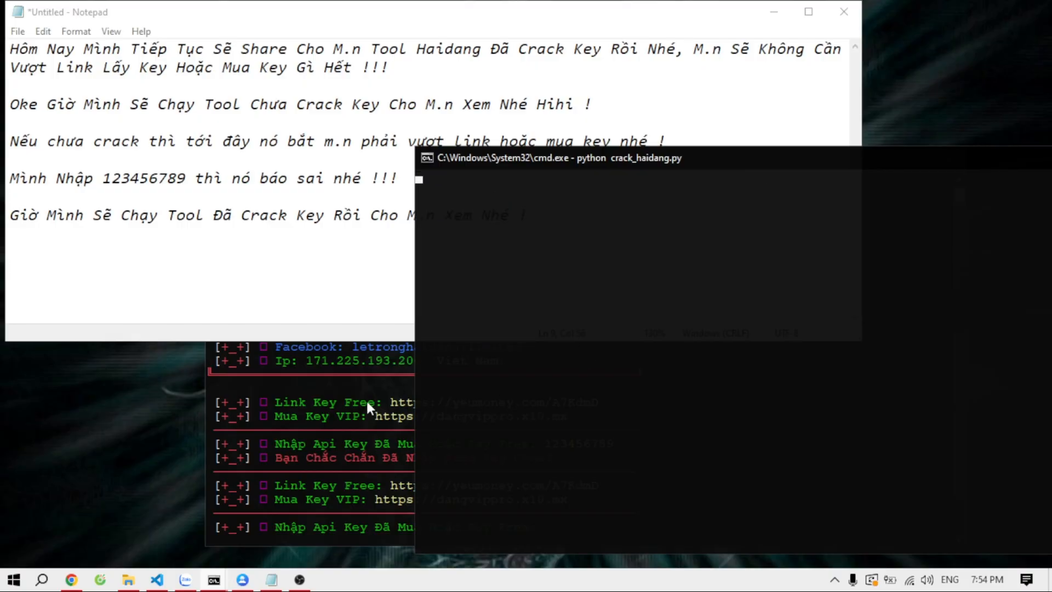
{"action": "mouse_move", "coordinate": [379, 436]}
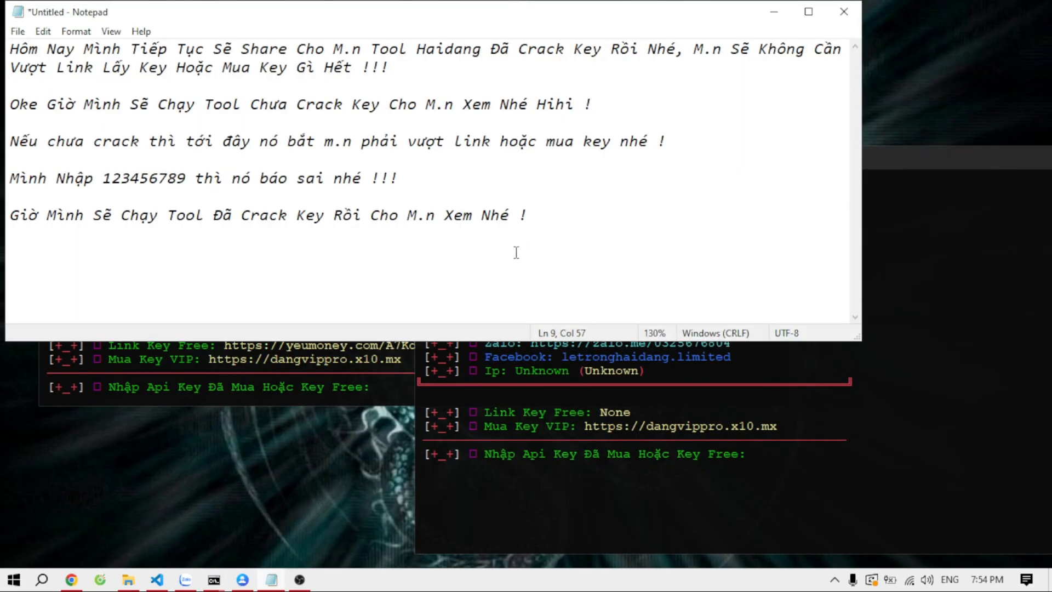
Write 'Tới đây nó bắt nhập key thì m.n nhập gì cũng được nhé.' and start 'Đó Oke'
{"action": "type", "text": "Tới"}
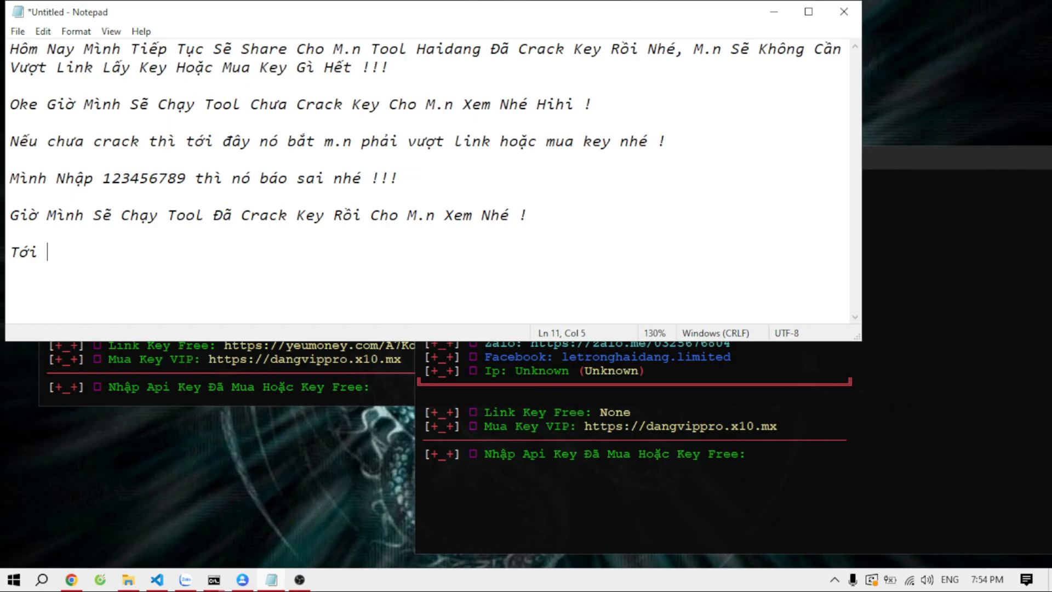
{"action": "type", "text": "đây nó ba"}
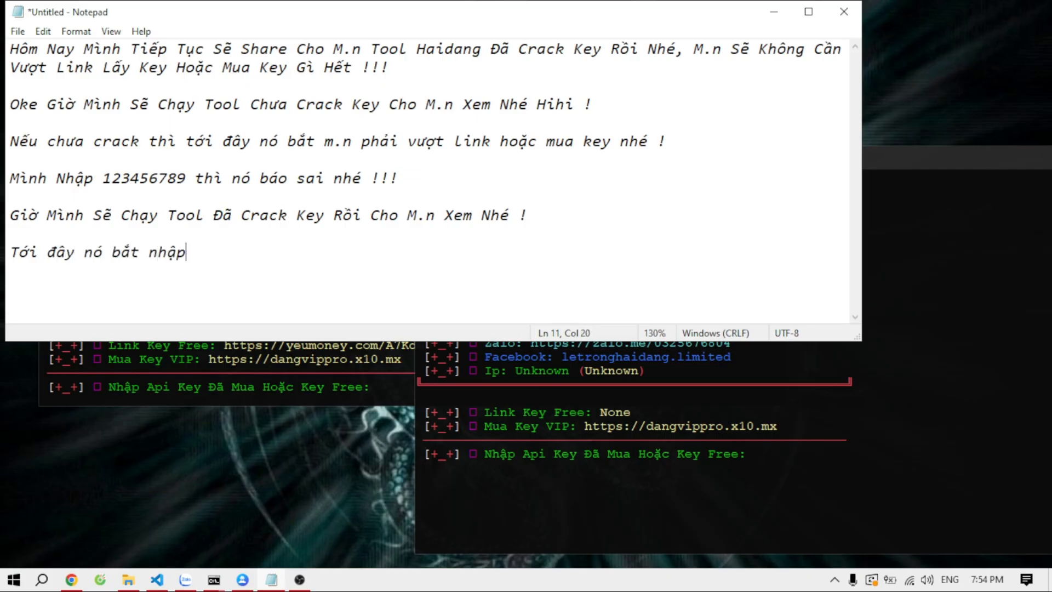
{"action": "type", "text": "key thì"}
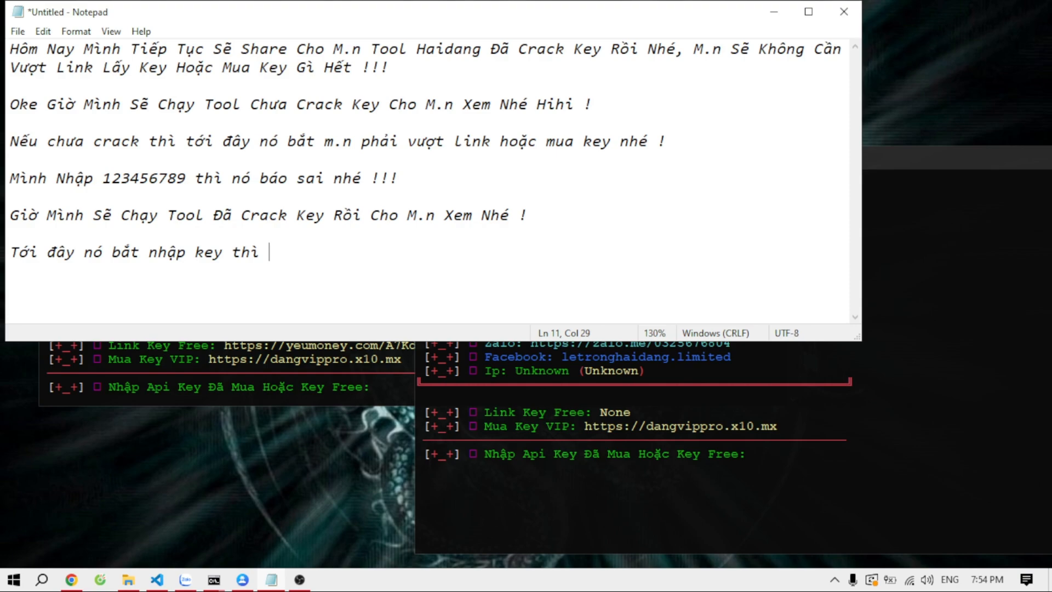
{"action": "type", "text": "m.n nhập"}
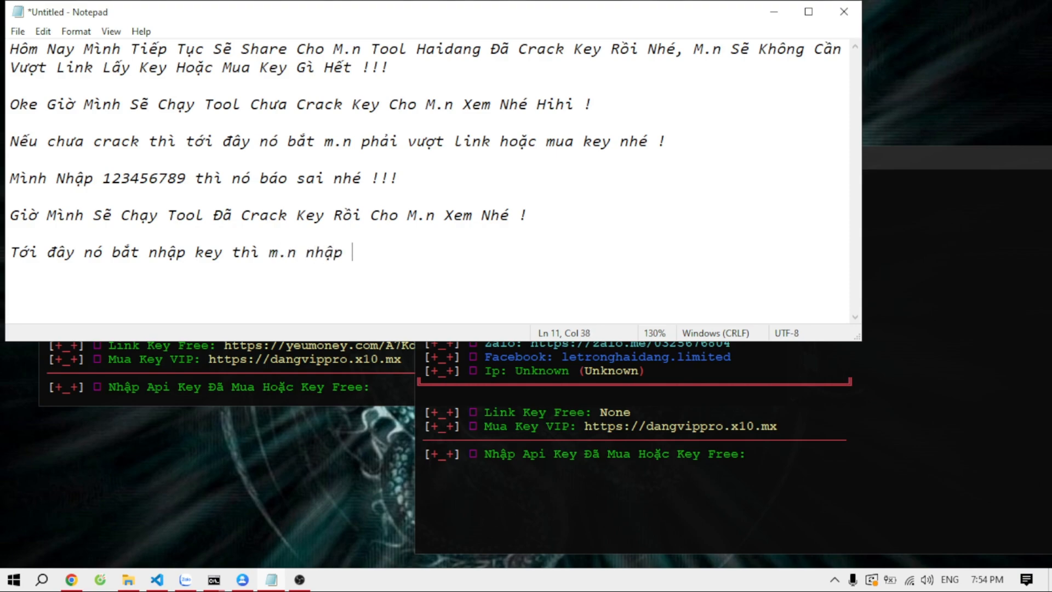
{"action": "type", "text": "gì cũng"}
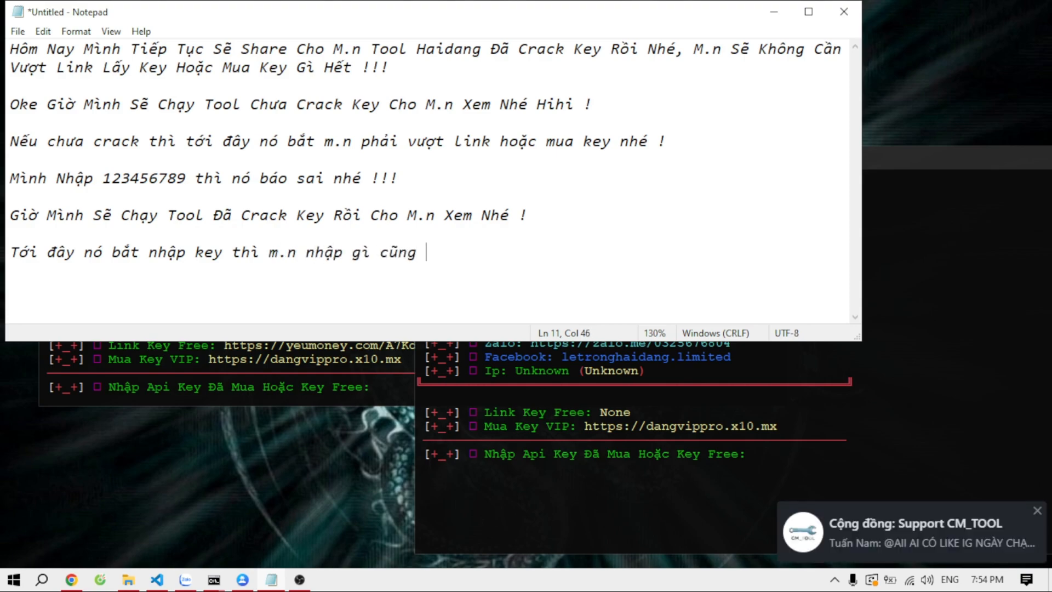
{"action": "type", "text": "được nhé."}
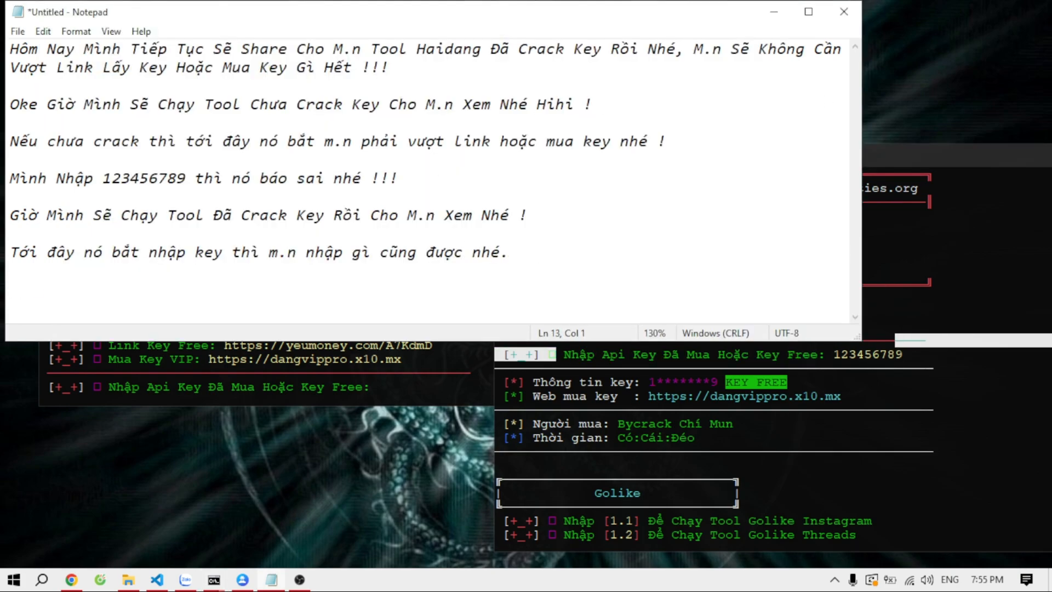
{"action": "type", "text": "Đó Oke"}
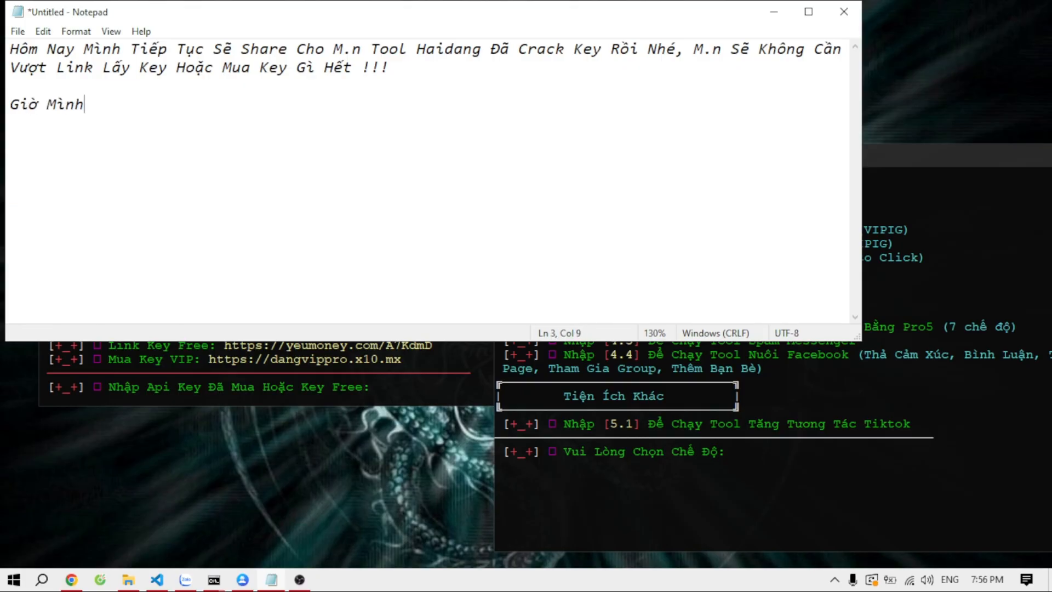
Write that a few functions will be tried to see if they open, and enter 123456789
{"action": "type", "text": "vào thử vài ch"}
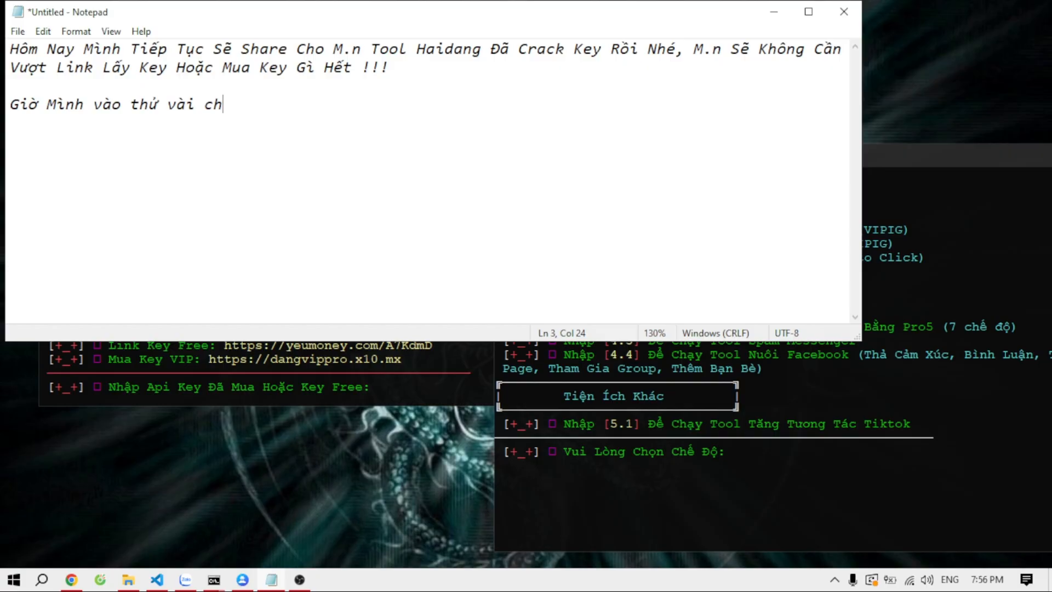
{"action": "type", "text": "ức năng x"}
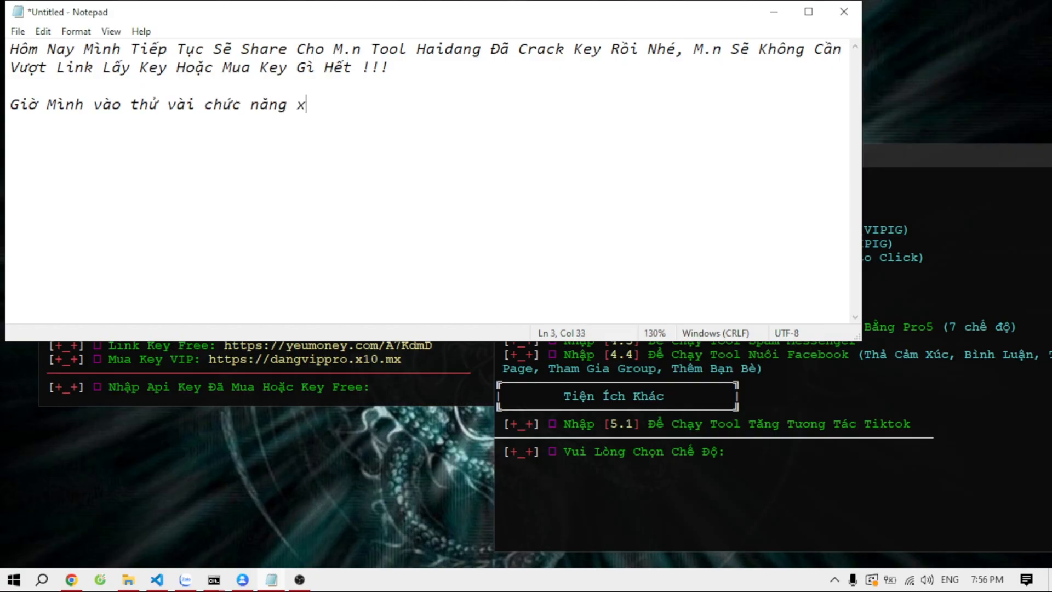
{"action": "type", "text": "em nó vào được"}
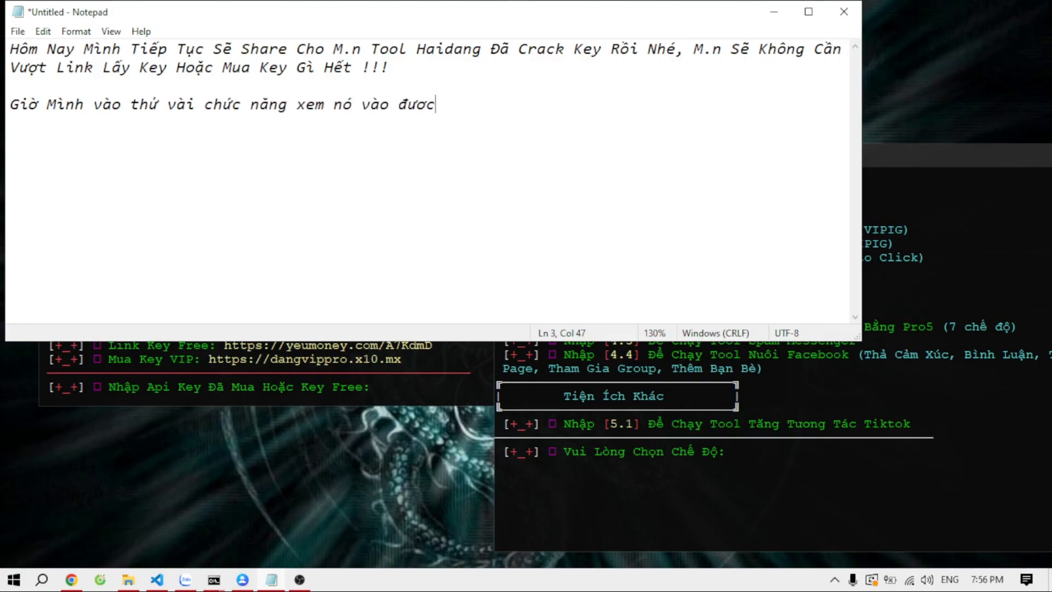
{"action": "type", "text": "không nhé"}
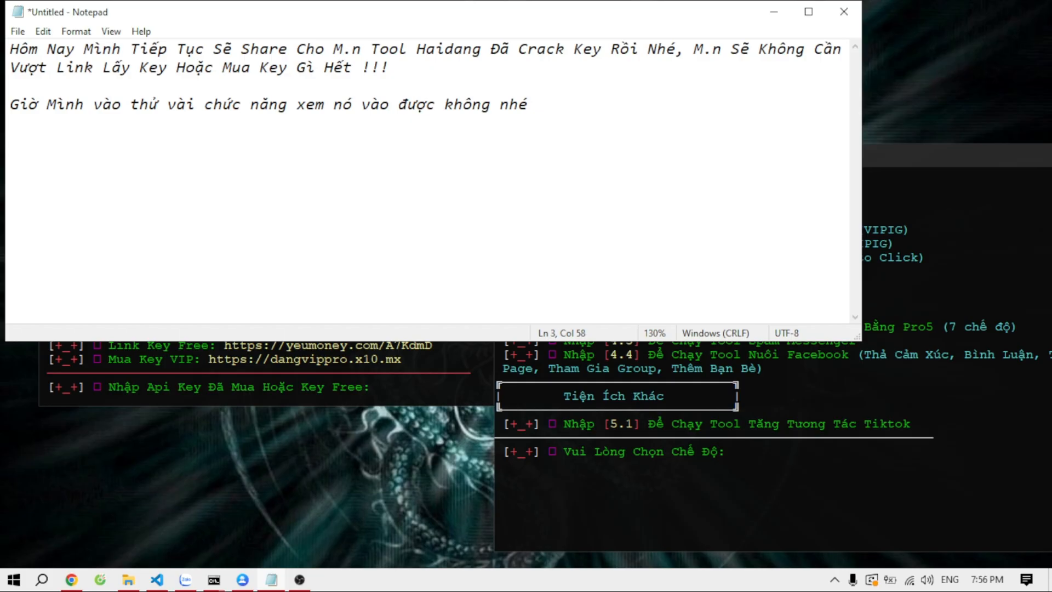
{"action": "type", "text": "123456789"}
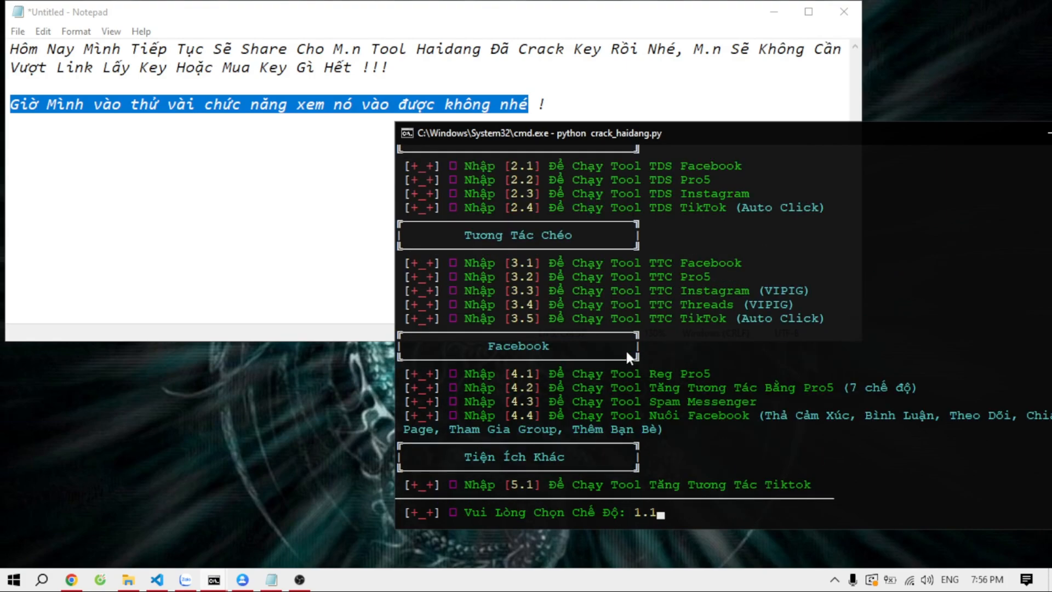
Submit mode 1.1 then 5.1 to open the TikTok interaction booster, and start 'Oke N' in Notepad
{"action": "key", "text": "enter"}
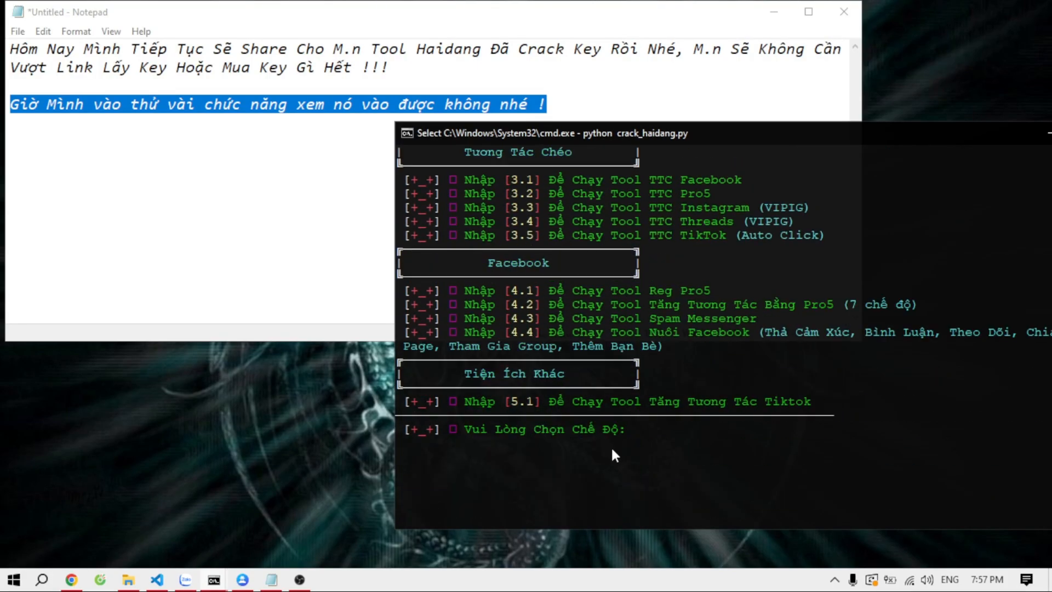
{"action": "type", "text": "5.1"}
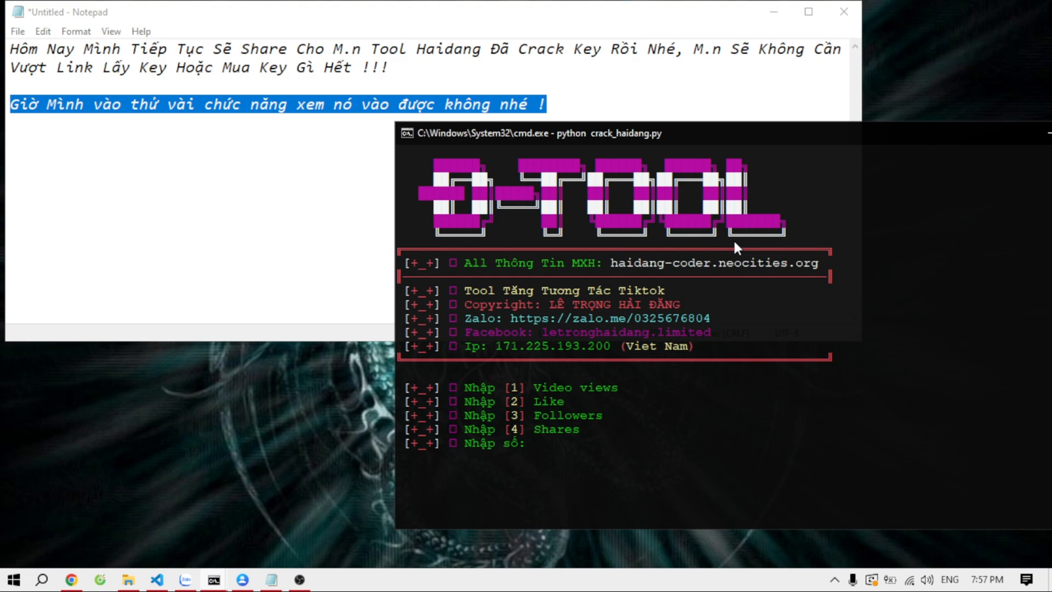
{"action": "type", "text": "Oke N"}
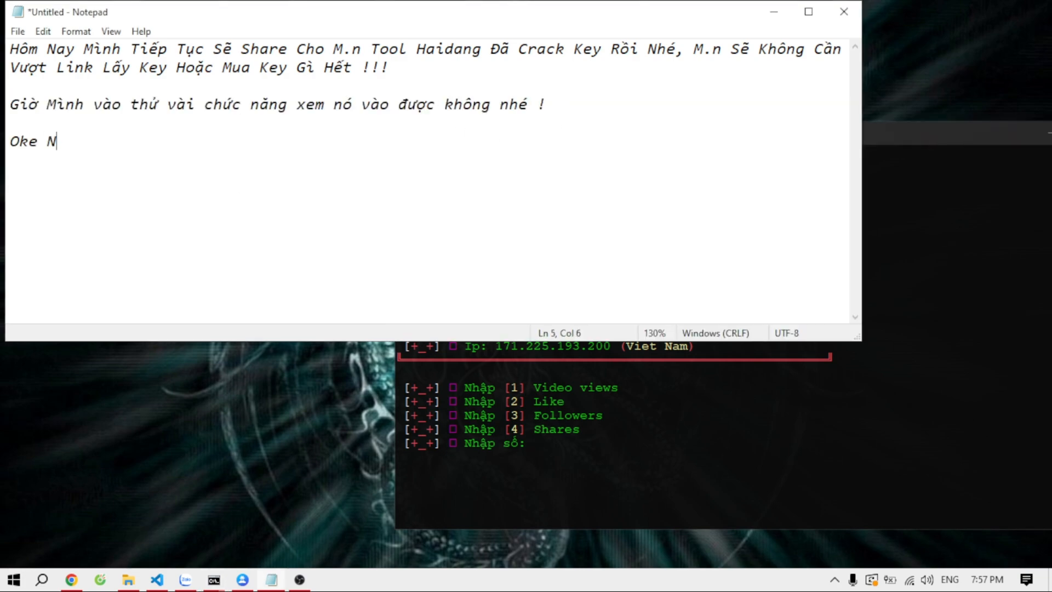
Write that viewers need no link bypass or key purchase, 'Hihi', then start the 'CUỐI CÙNG' warnings heading
{"action": "type", "text": "hé Thế Là"}
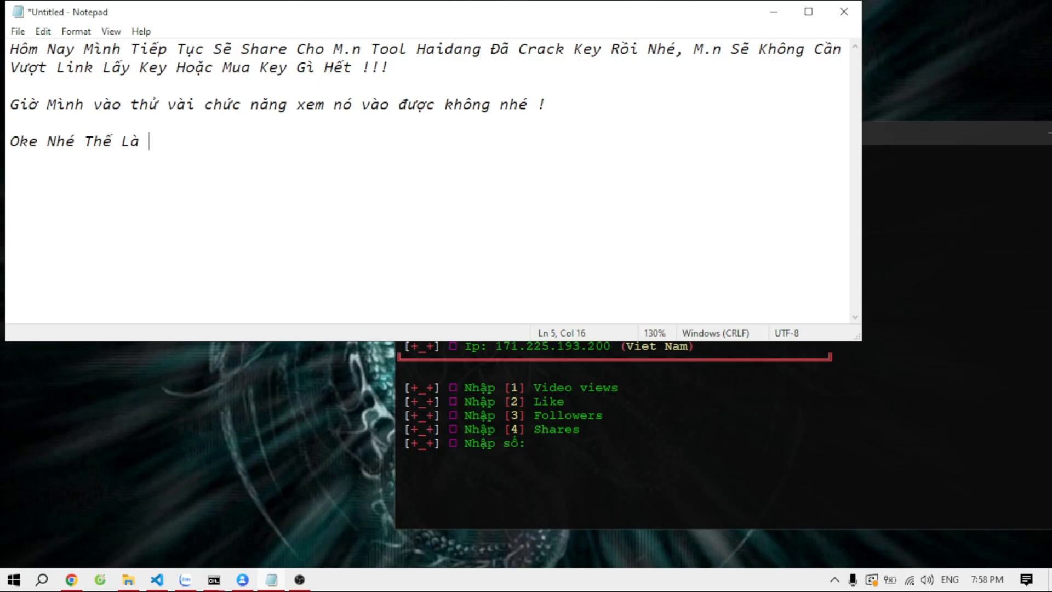
{"action": "type", "text": "M.n Không Can"}
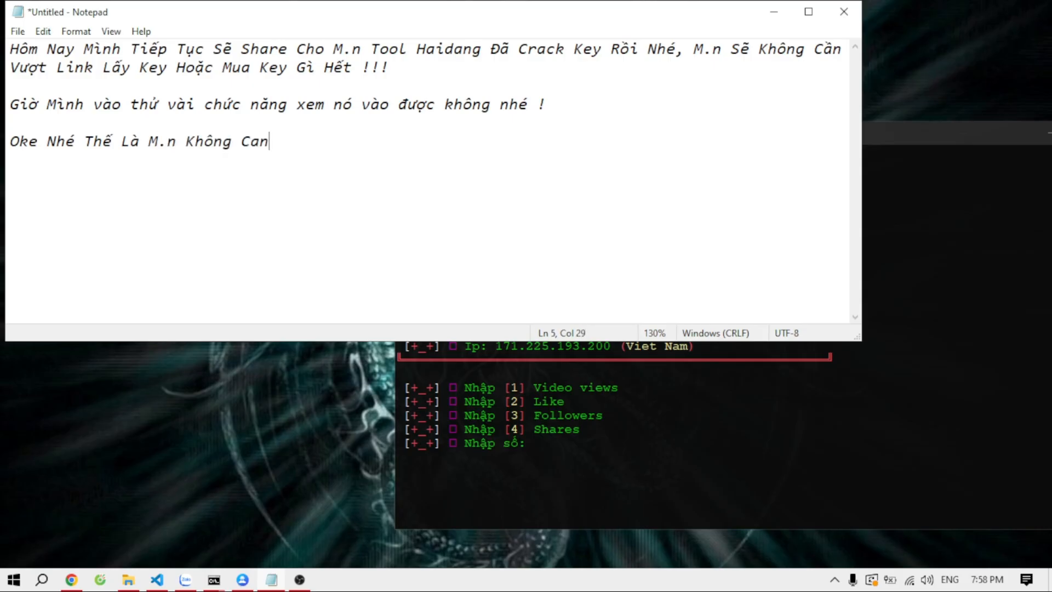
{"action": "type", "text": "Phải Vượt"}
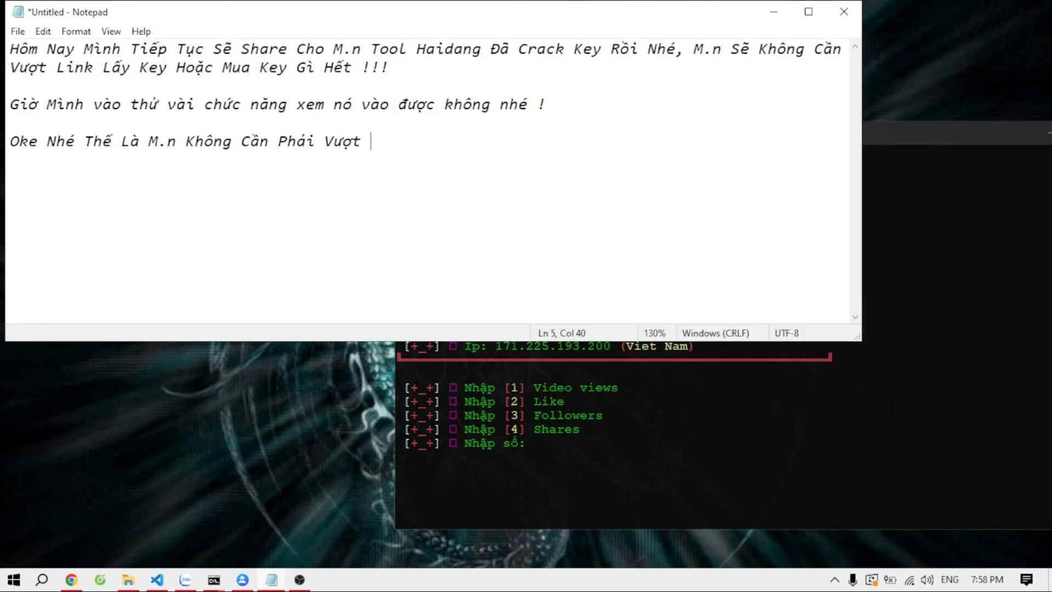
{"action": "type", "text": "Link Hay Mu"}
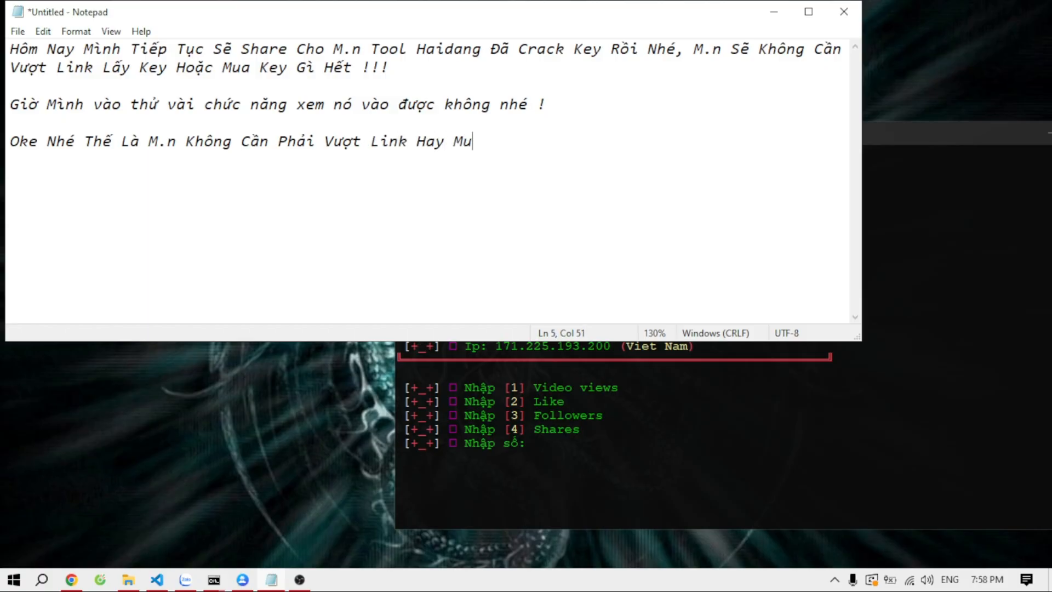
{"action": "type", "text": "a Key Gì Cả"}
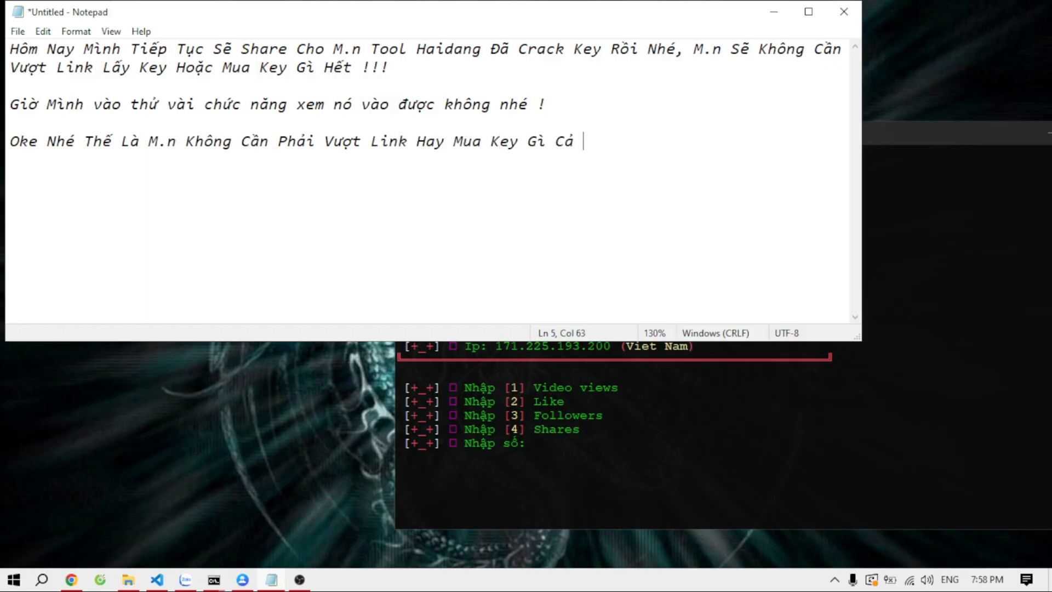
{"action": "type", "text": "Hihi !"}
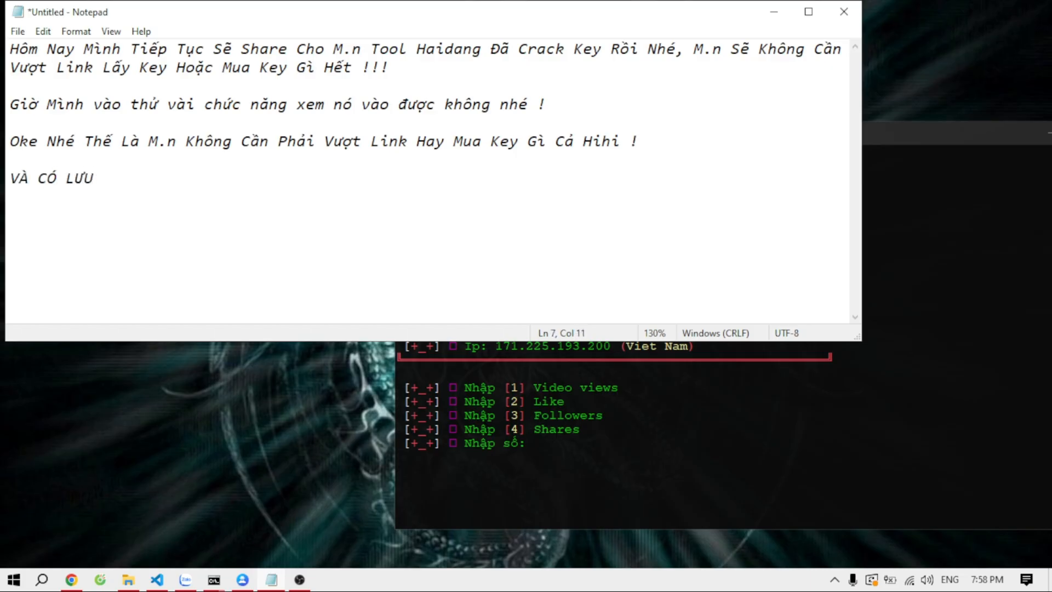
{"action": "type", "text": "CUỐI CUNG SẼ CÓ VÀI"}
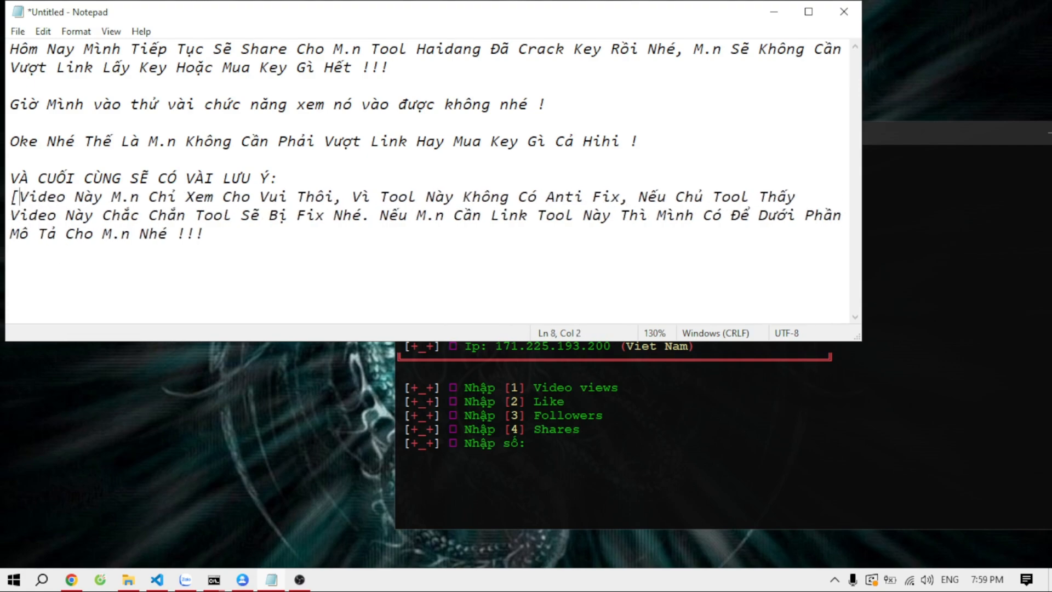
Add the [+] warning bullet and move to the end of the note
{"action": "type", "text": "+]"}
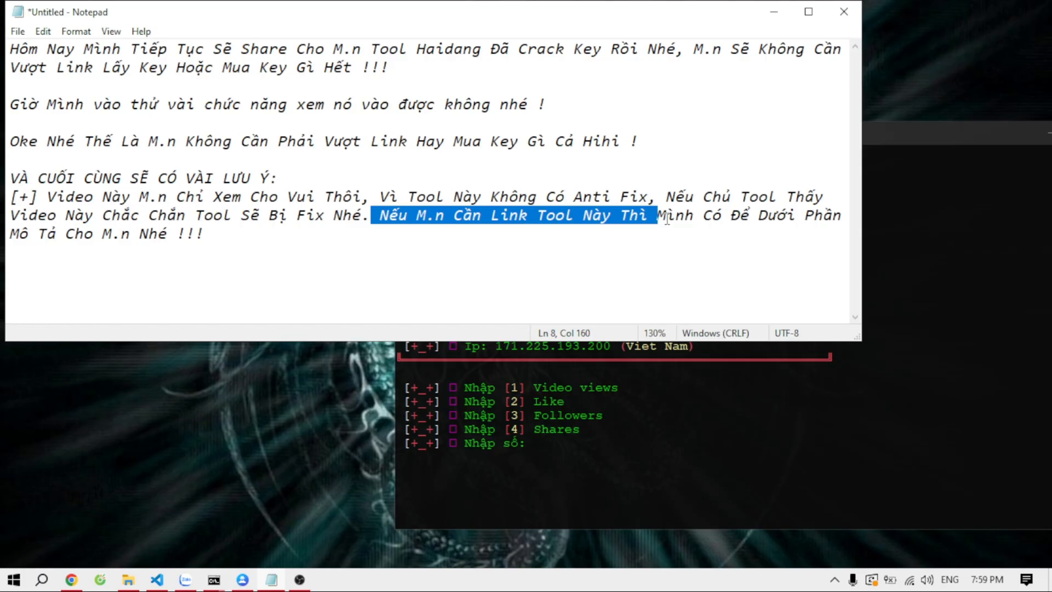
{"action": "left_click", "coordinate": [205, 234]}
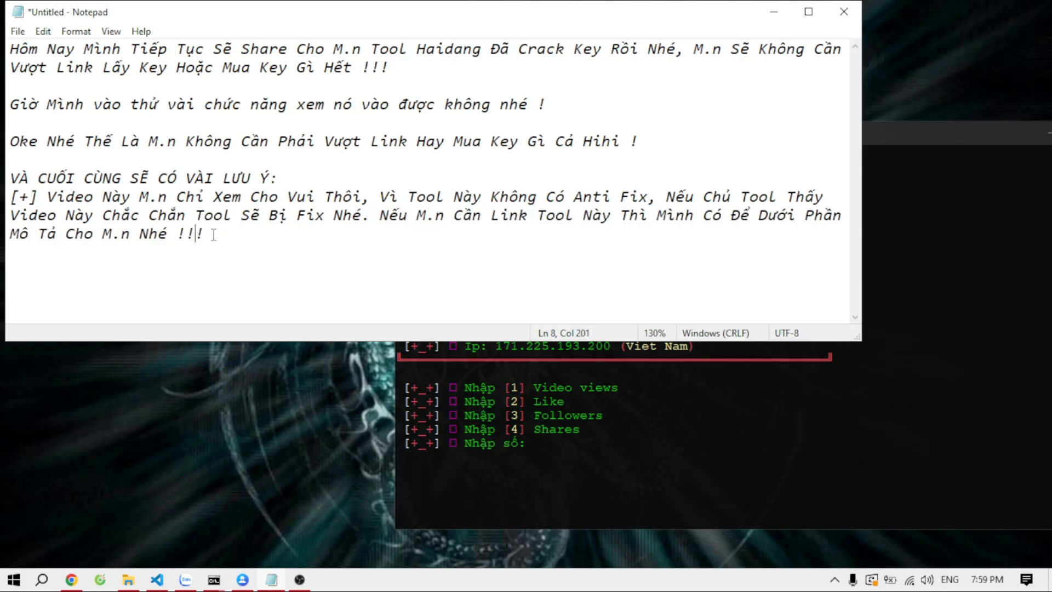
Write the closing request 'NHỚ CHO MÌNH 1 LIKE + 1 SUB ĐỂ RA NHÌU VIDEO NỮA NHÉ HI'
{"action": "type", "text": "N"}
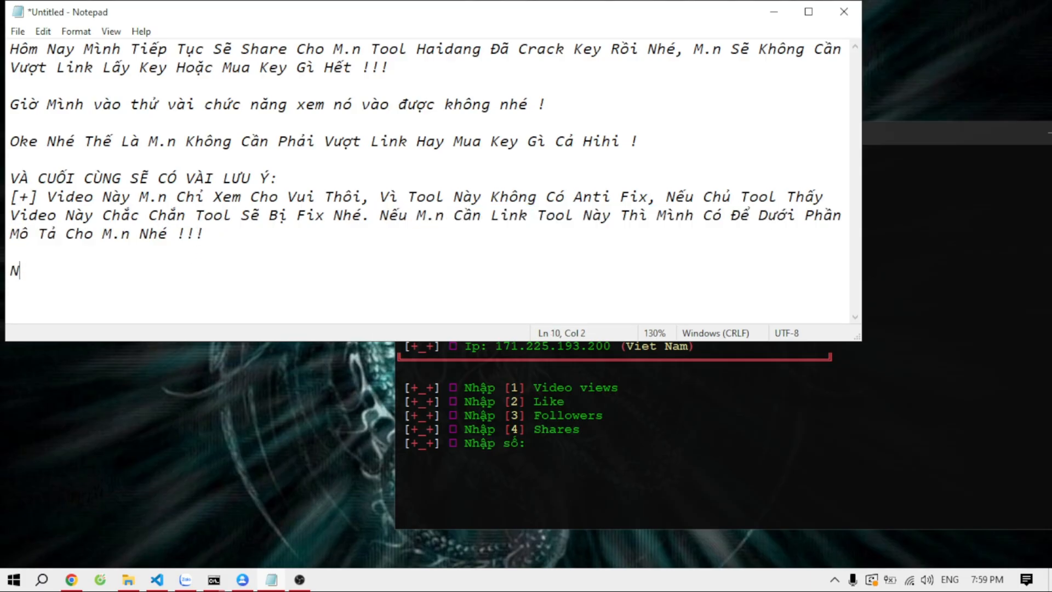
{"action": "type", "text": "HỚ CHO MÌNH"}
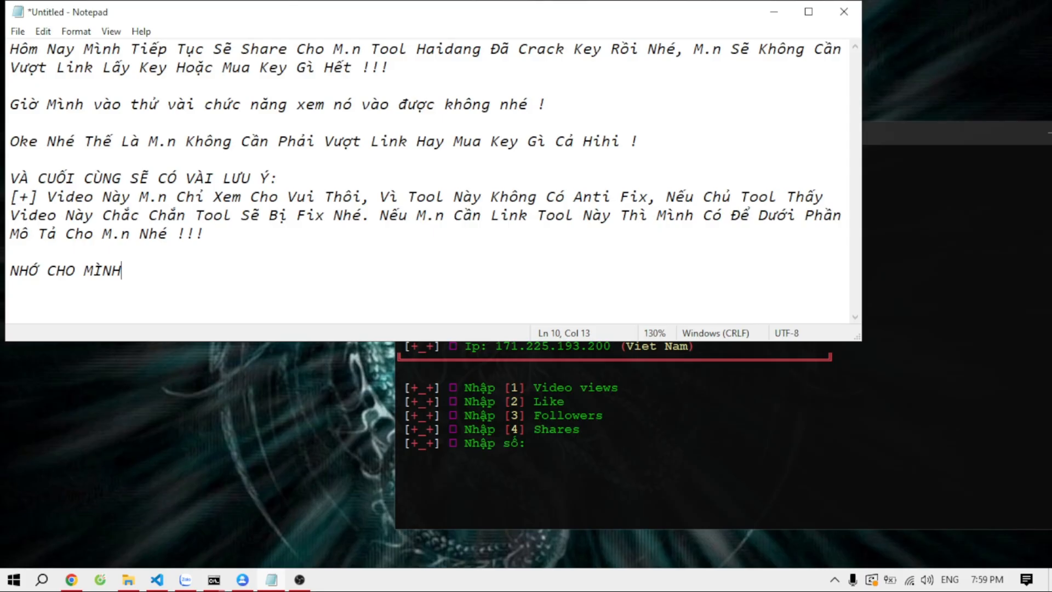
{"action": "type", "text": "1 LIKE + 1"}
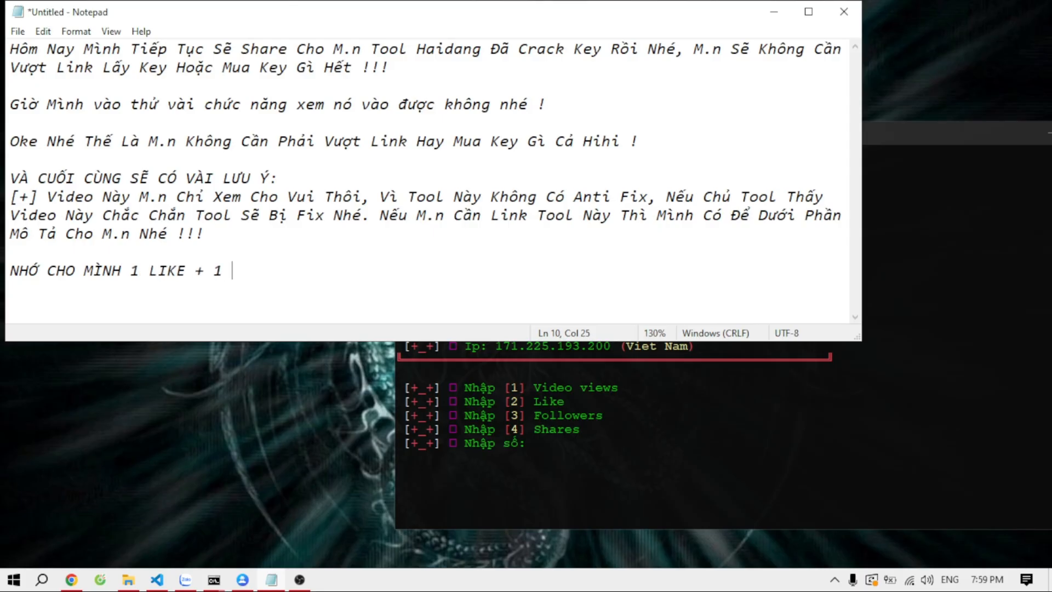
{"action": "type", "text": "SUB ĐỂ"}
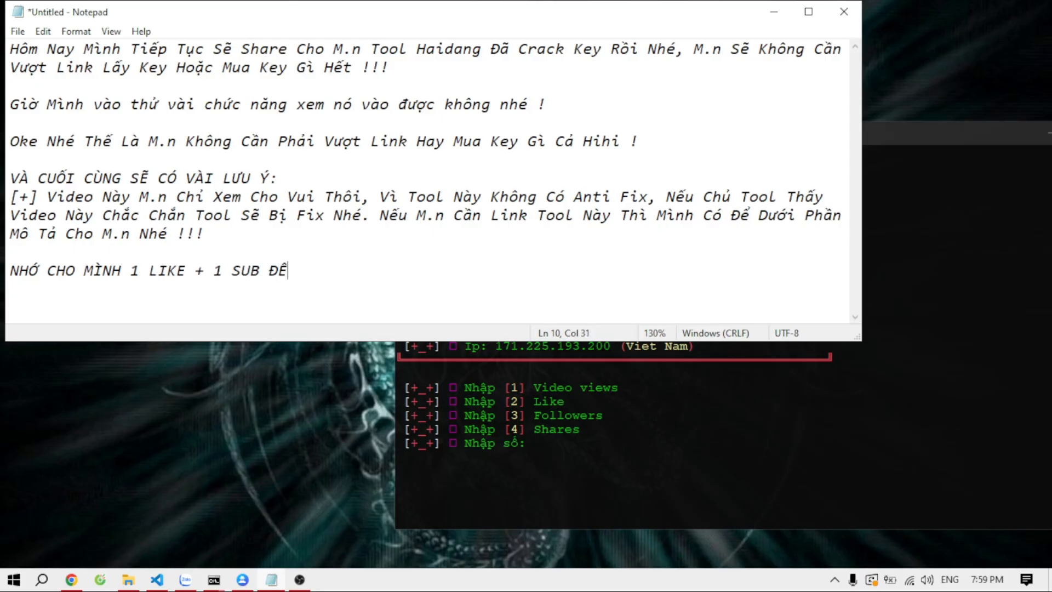
{"action": "type", "text": "RA NHÌU VID"}
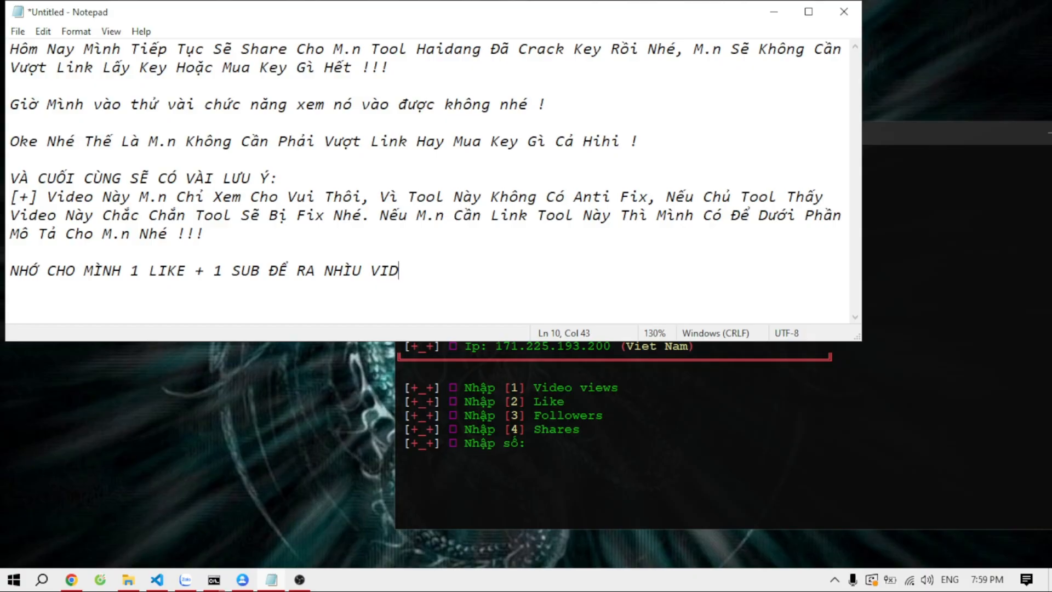
{"action": "type", "text": "EO NỮA NHÉ HI"}
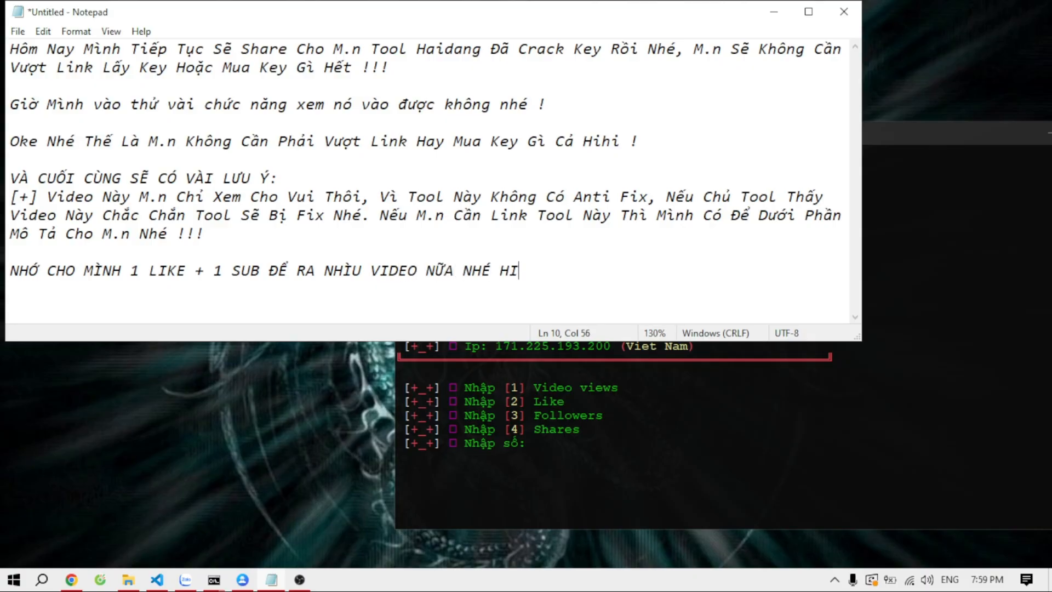